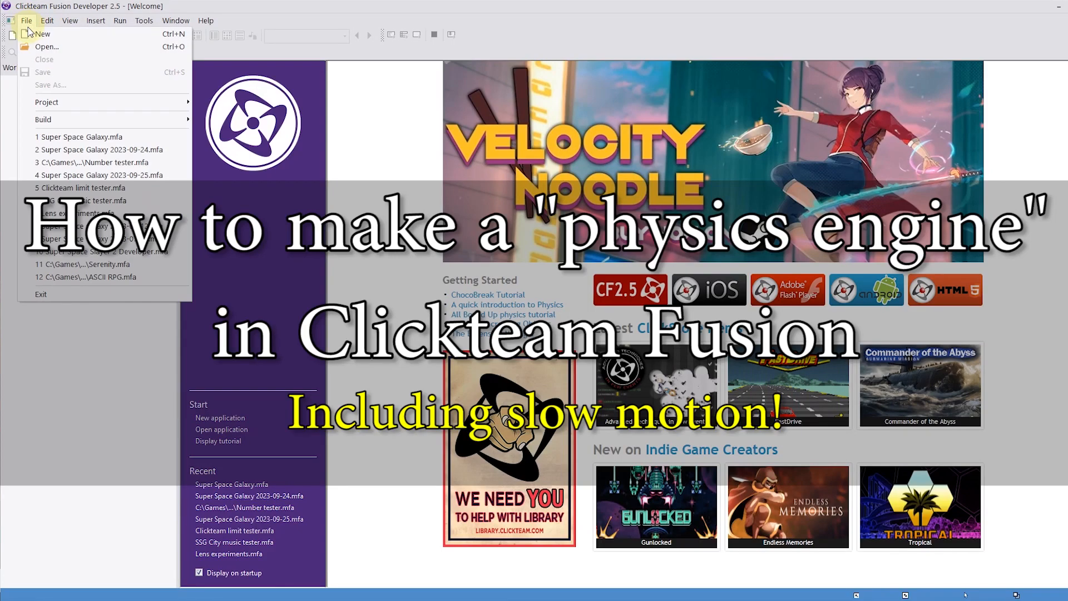
Create a new application with a single 640 by 480 frame
left_click(43, 33)
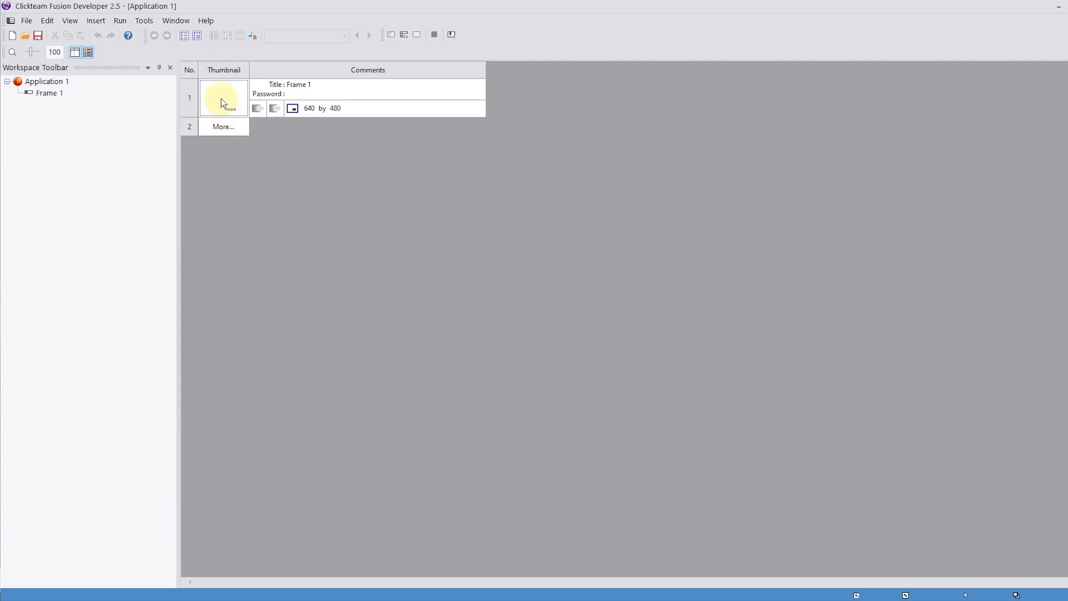
Open Frame 1 and insert an Active object near its upper left
double_click(223, 97)
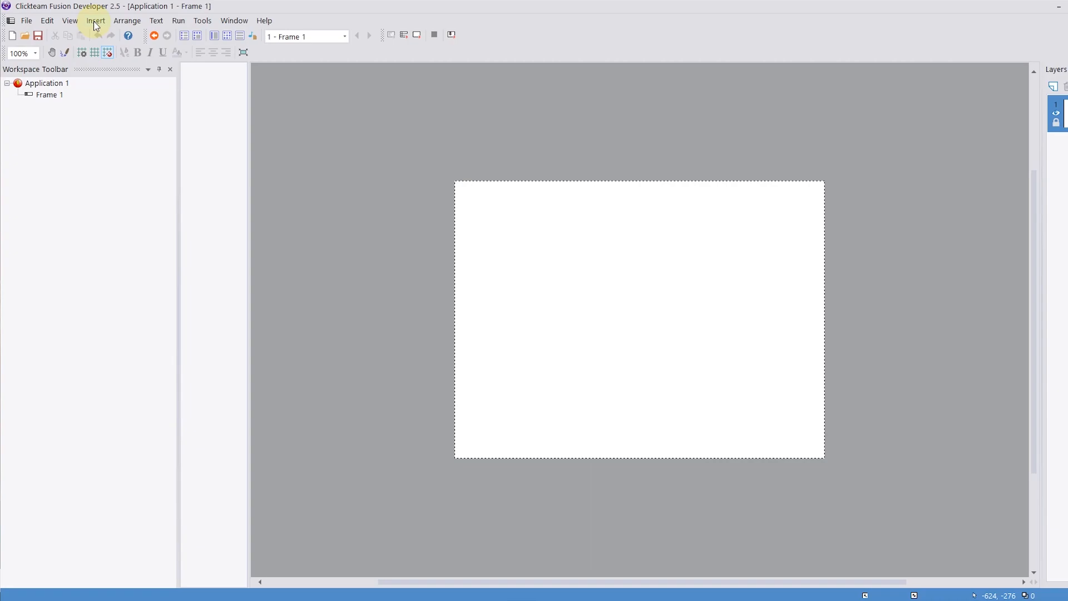
mouse_move(472, 303)
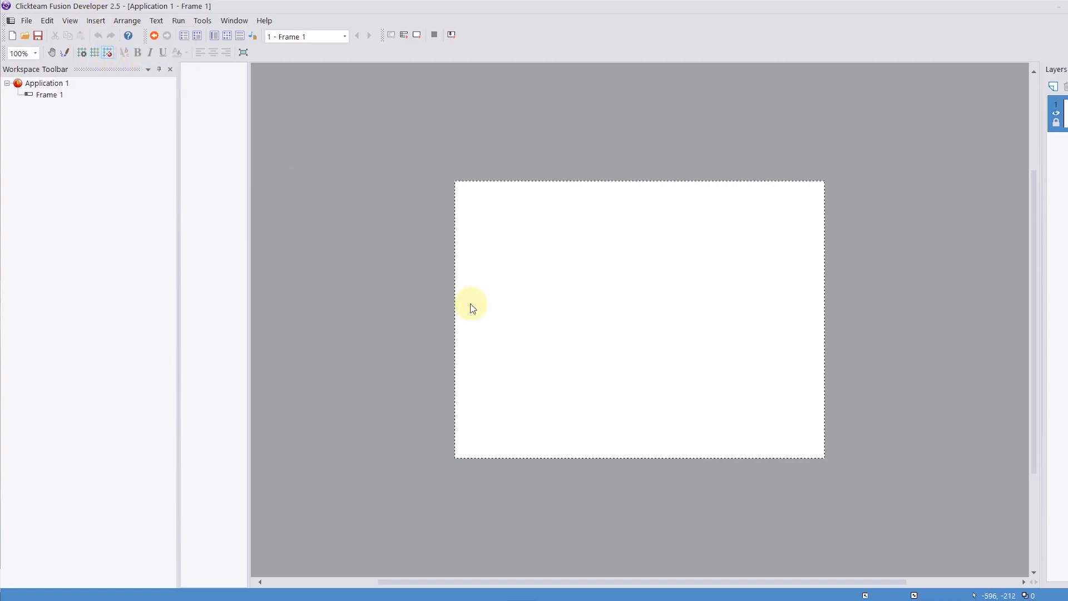
double_click(473, 307)
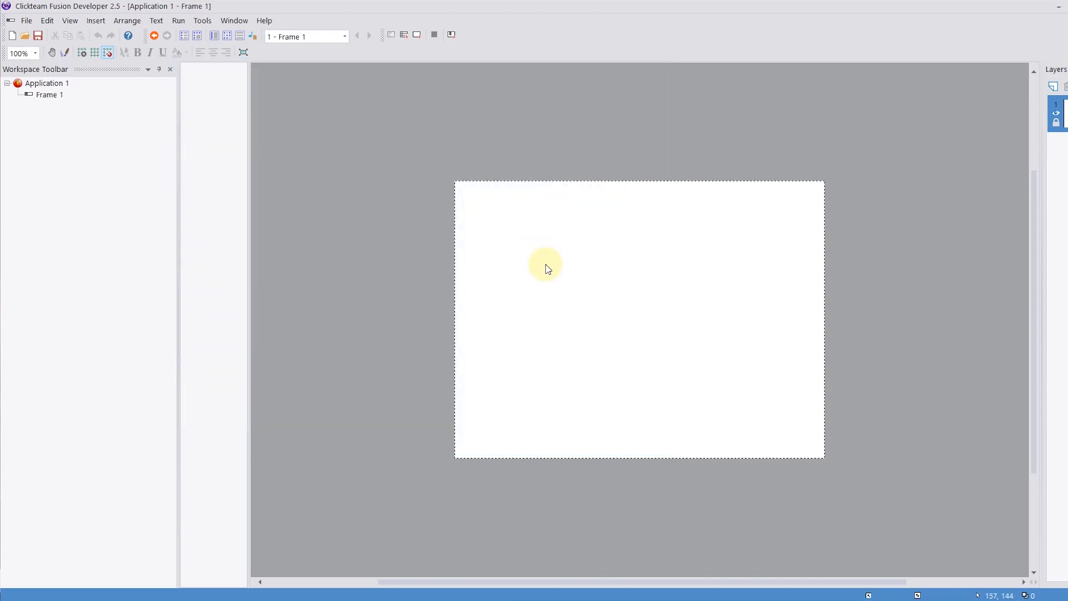
right_click(529, 254)
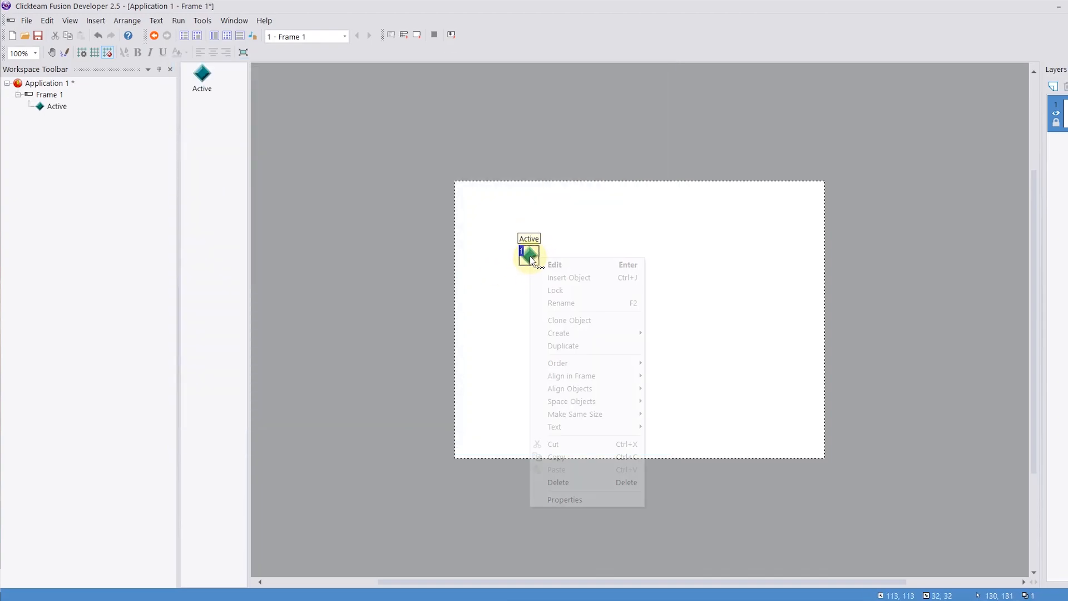
Add new alterable values in the Active object's Values properties
left_click(565, 500)
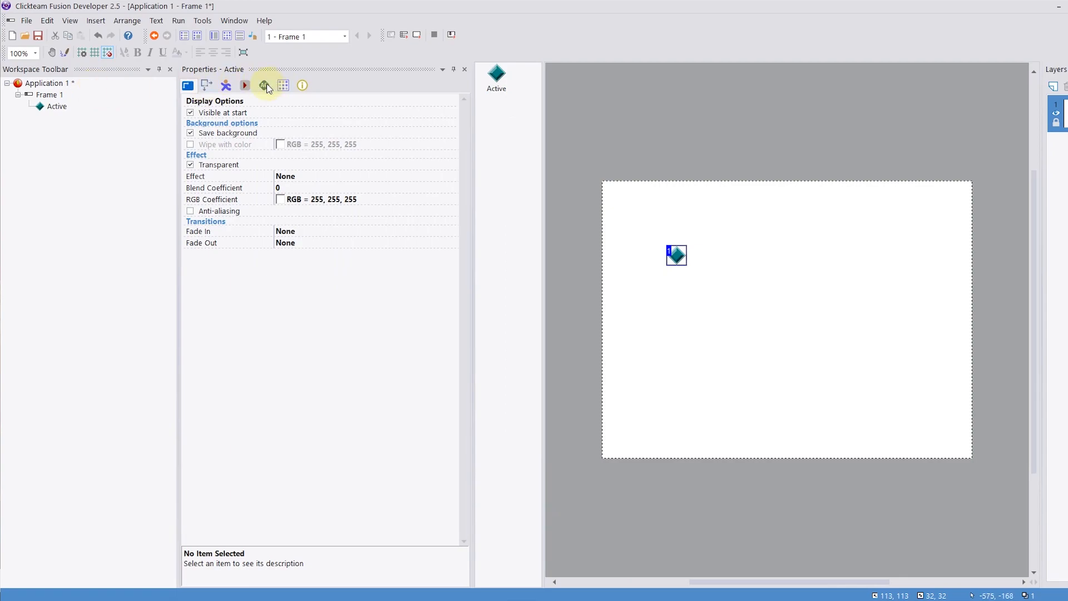
left_click(265, 86)
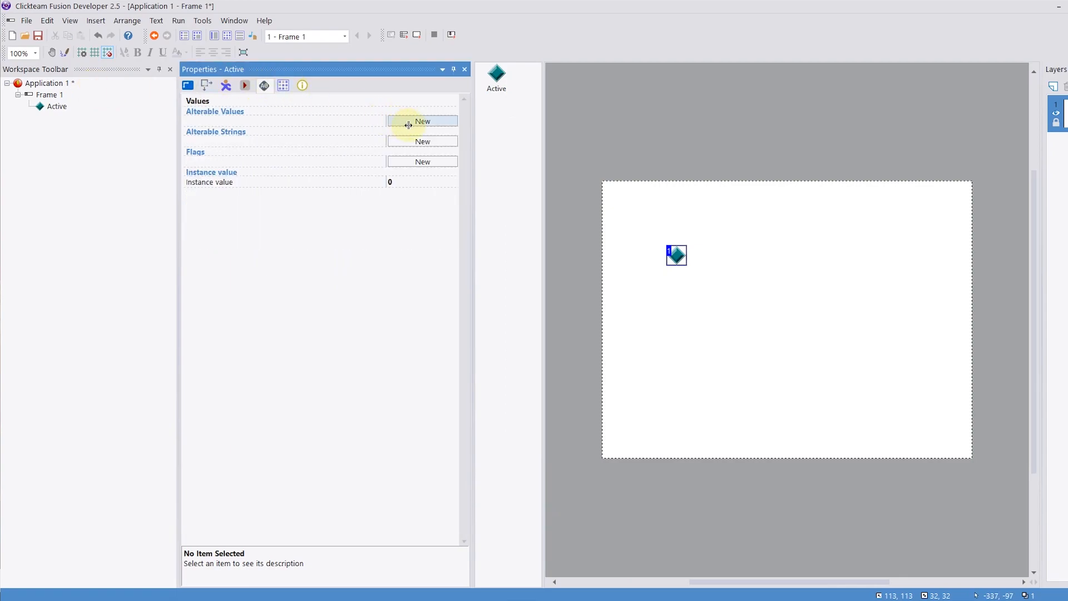
left_click(422, 121)
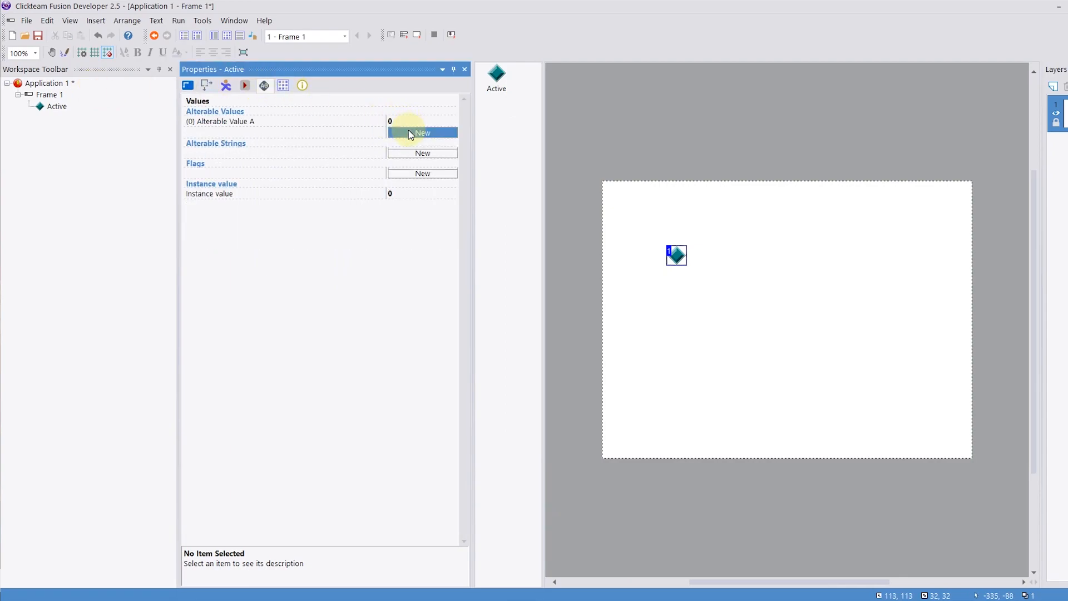
left_click(422, 132)
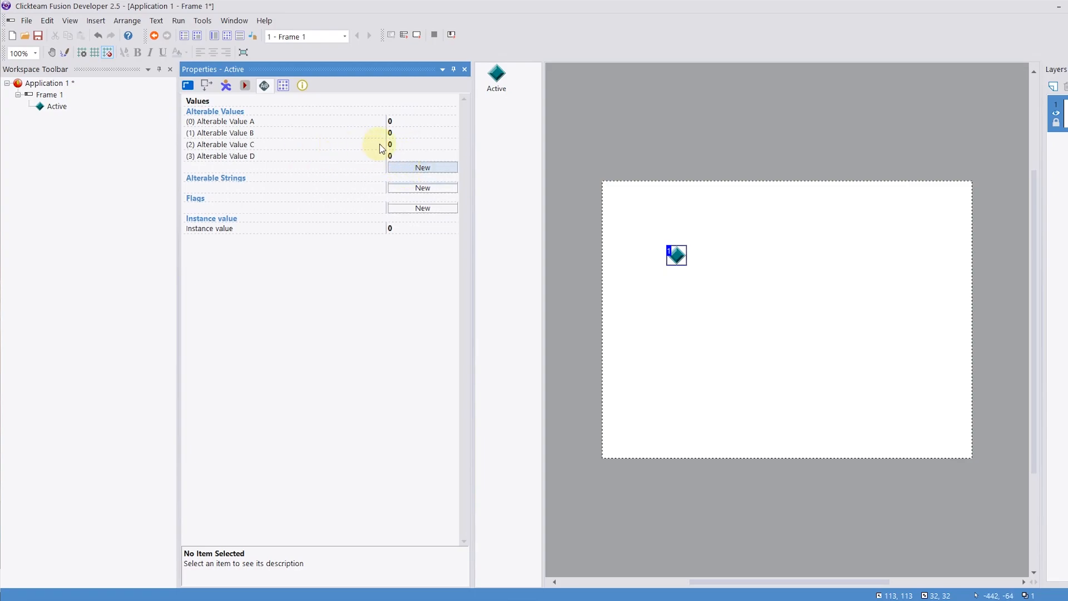
Rename the alterable values to X value, Y value, X speed and Y speed
left_click(231, 122)
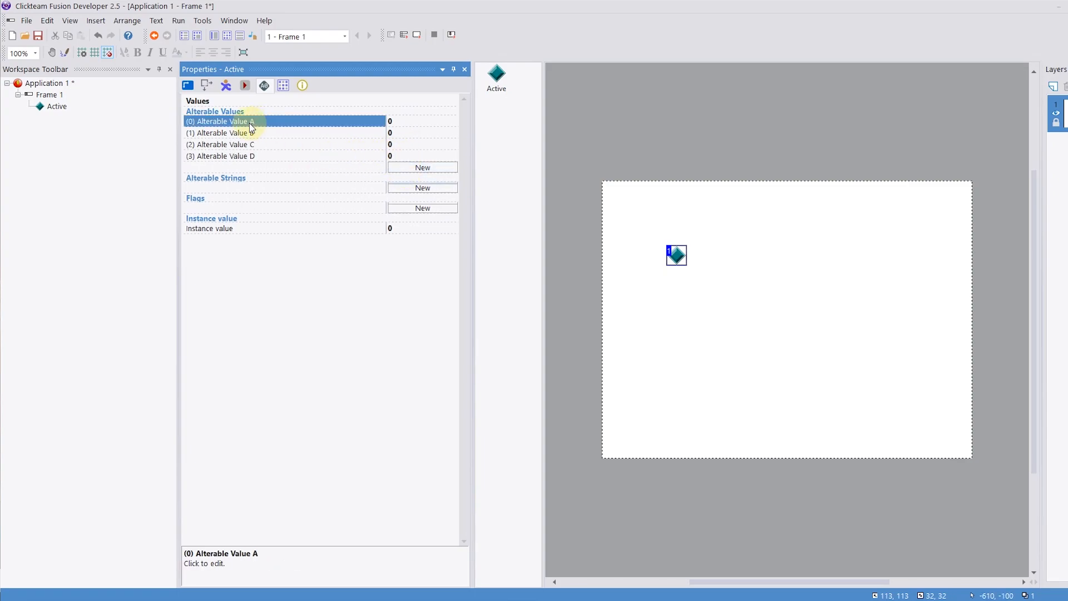
double_click(225, 121)
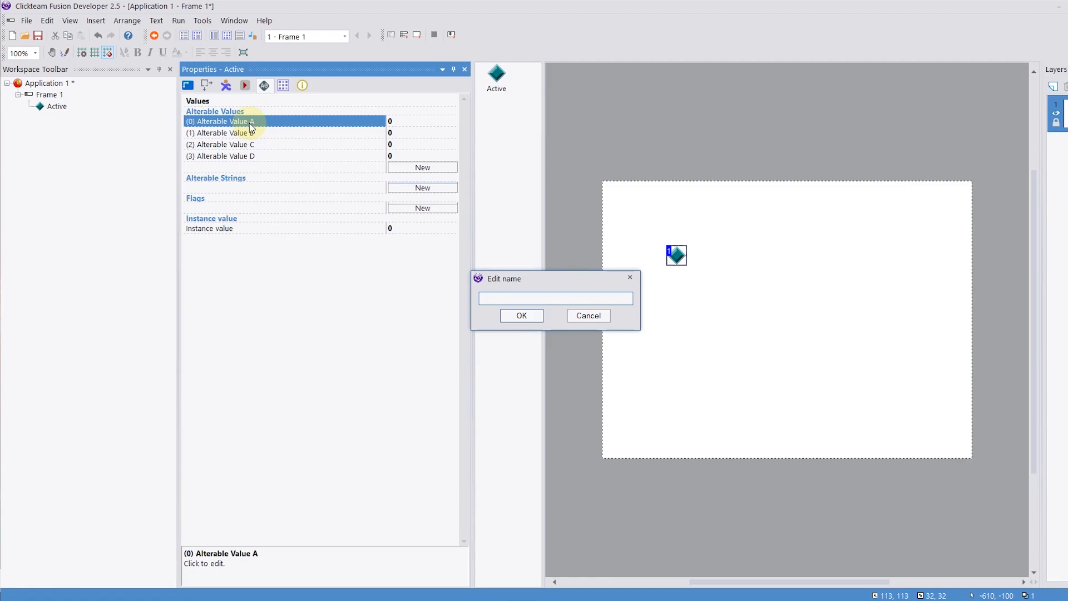
type("X value")
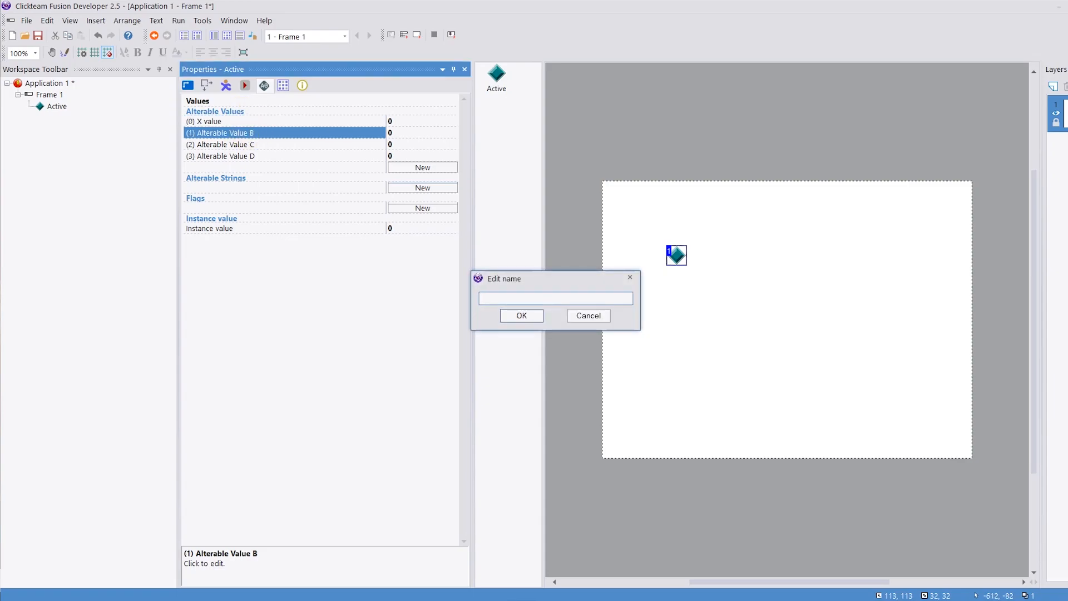
left_click(522, 316)
type("Y s")
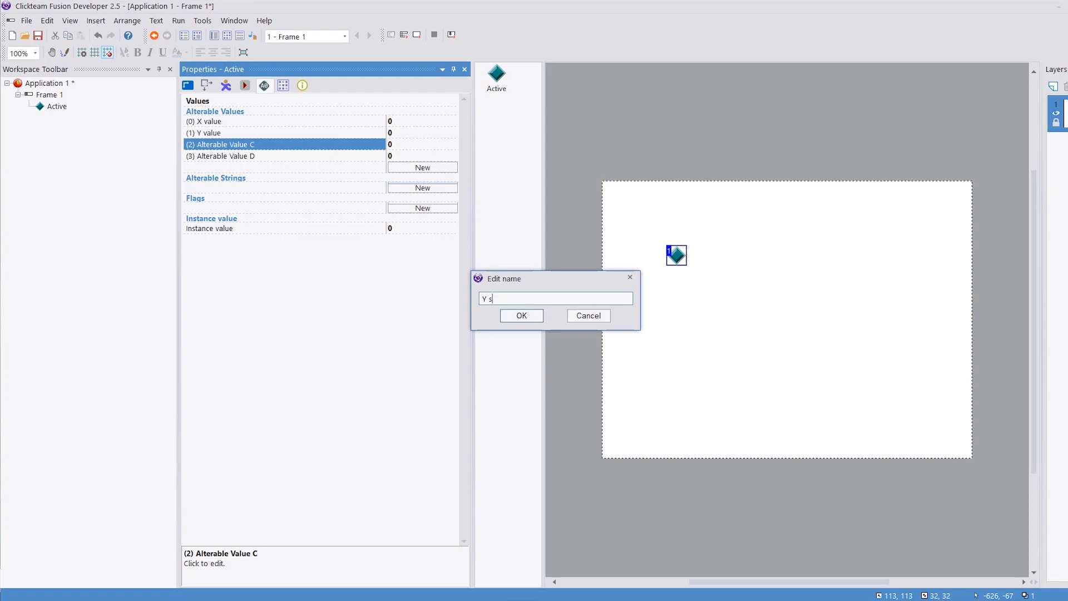
left_click(521, 315)
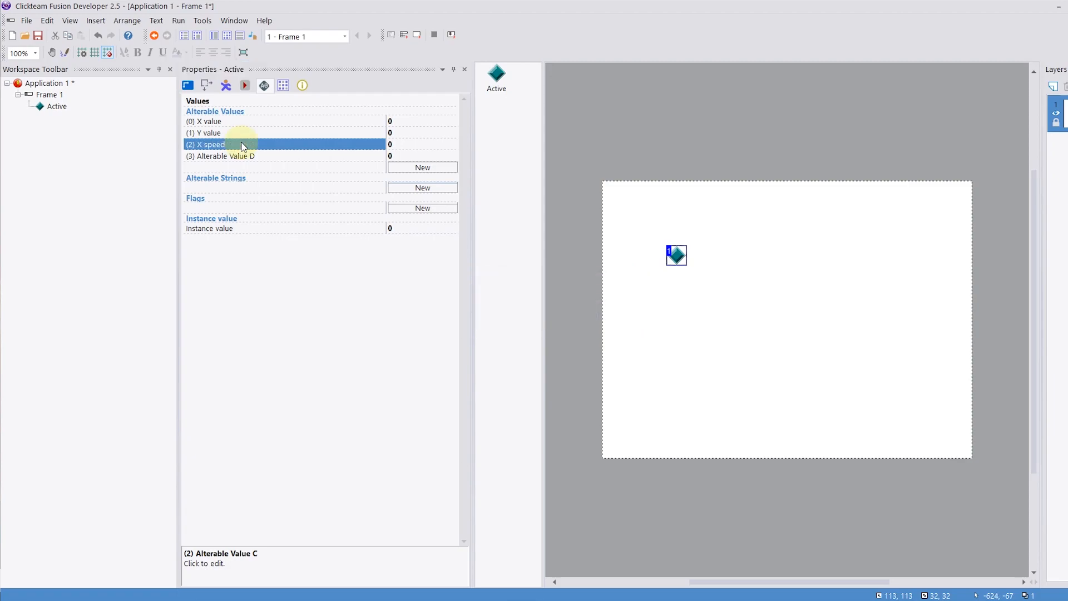
type("Y spe")
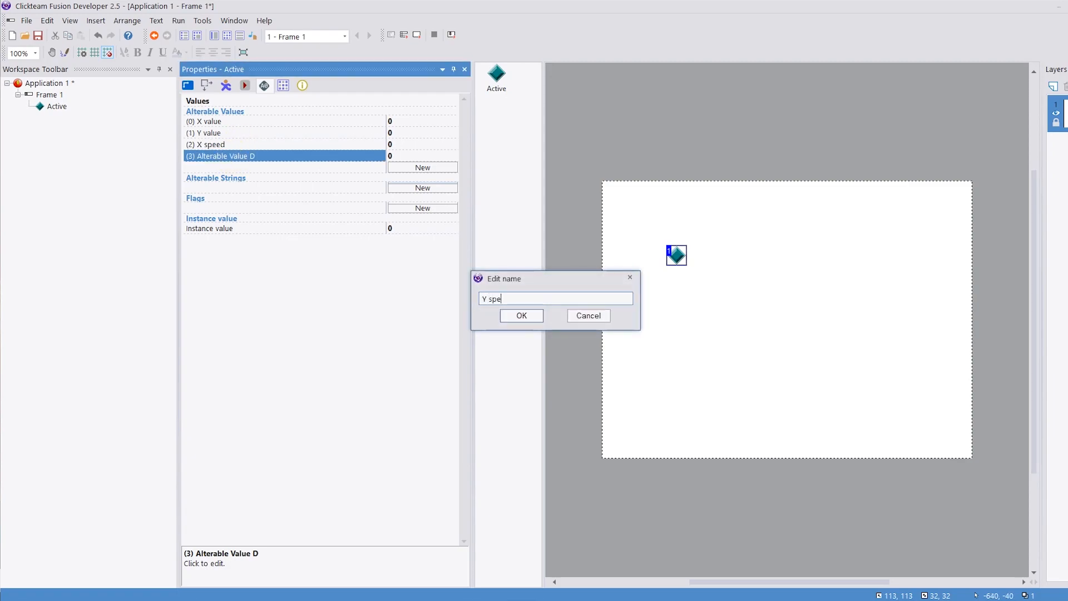
left_click(521, 315)
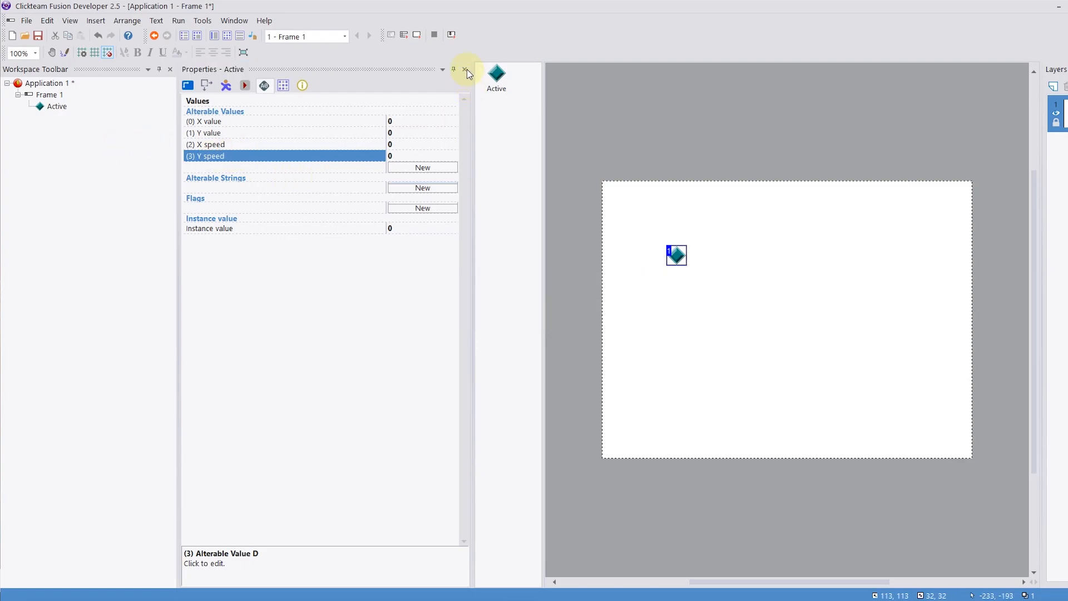
mouse_move(466, 71)
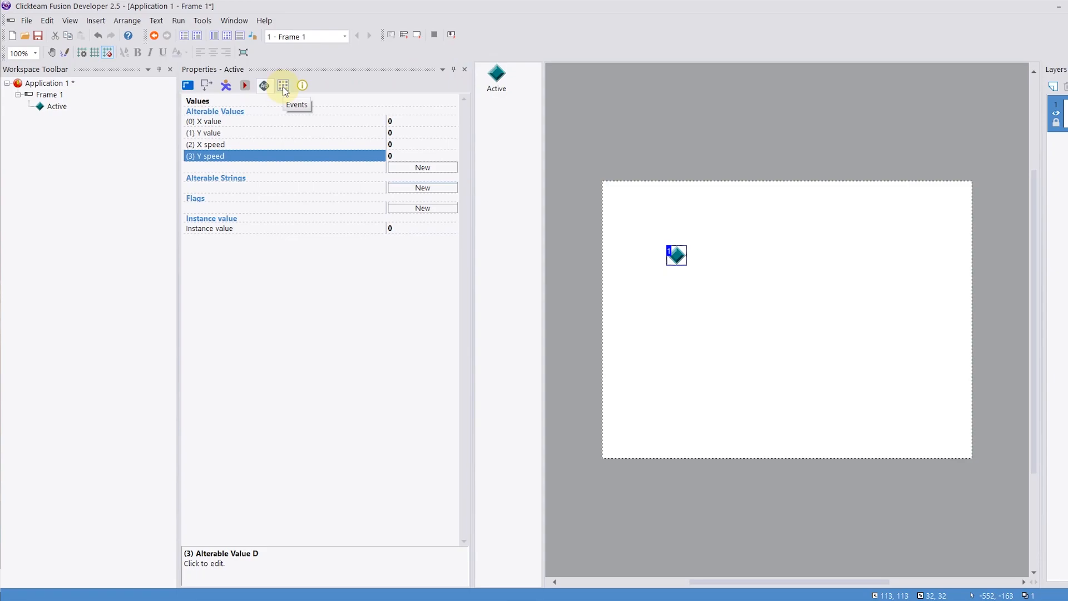
Add the Physical objects qualifier to the Active object in its Events properties
left_click(283, 85)
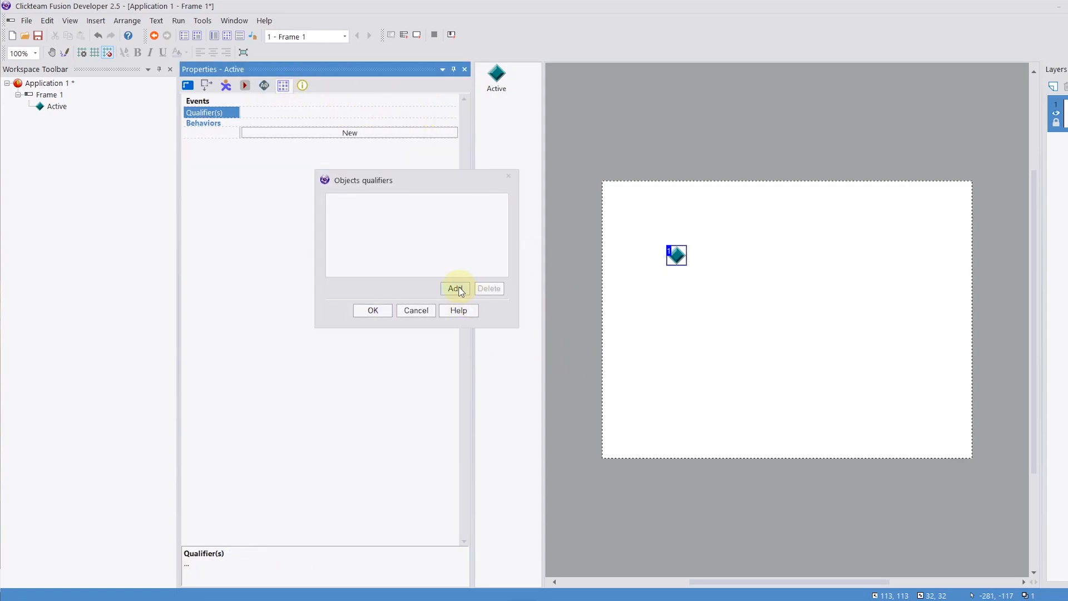
left_click(455, 288)
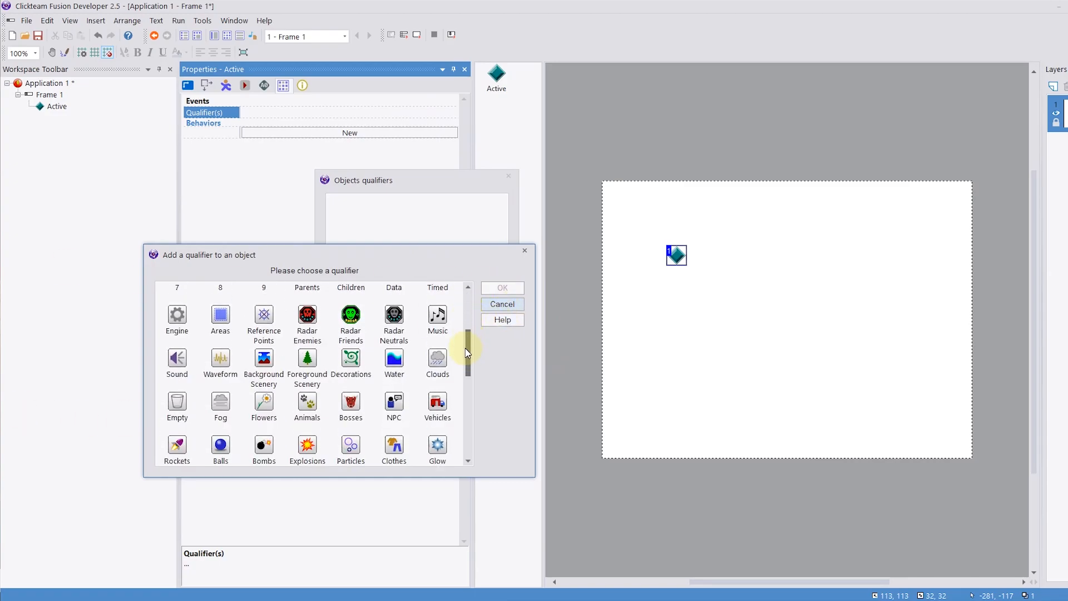
scroll("down", 3)
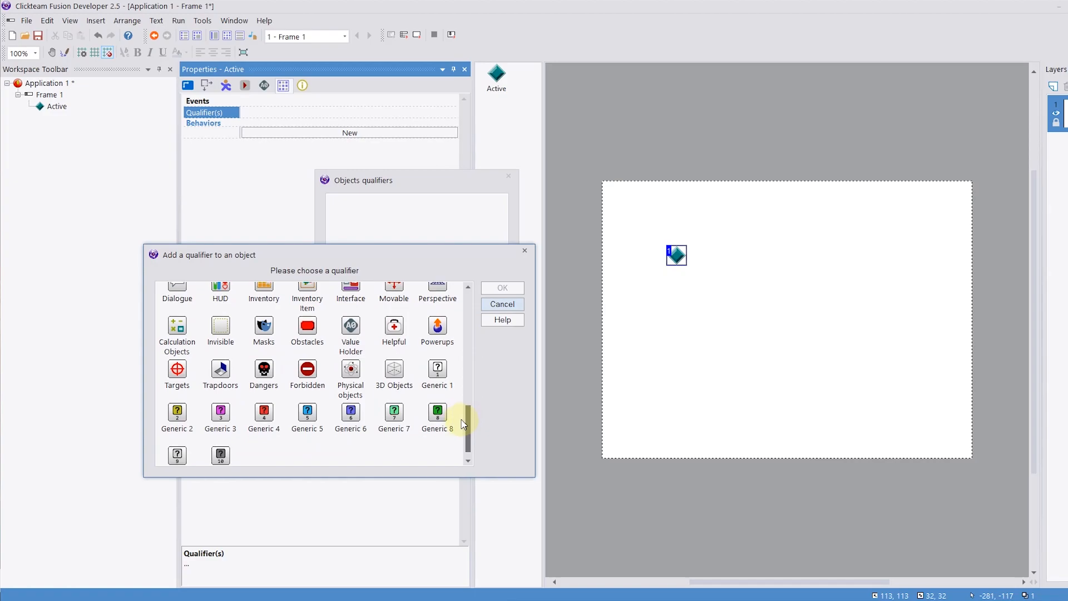
left_click(350, 373)
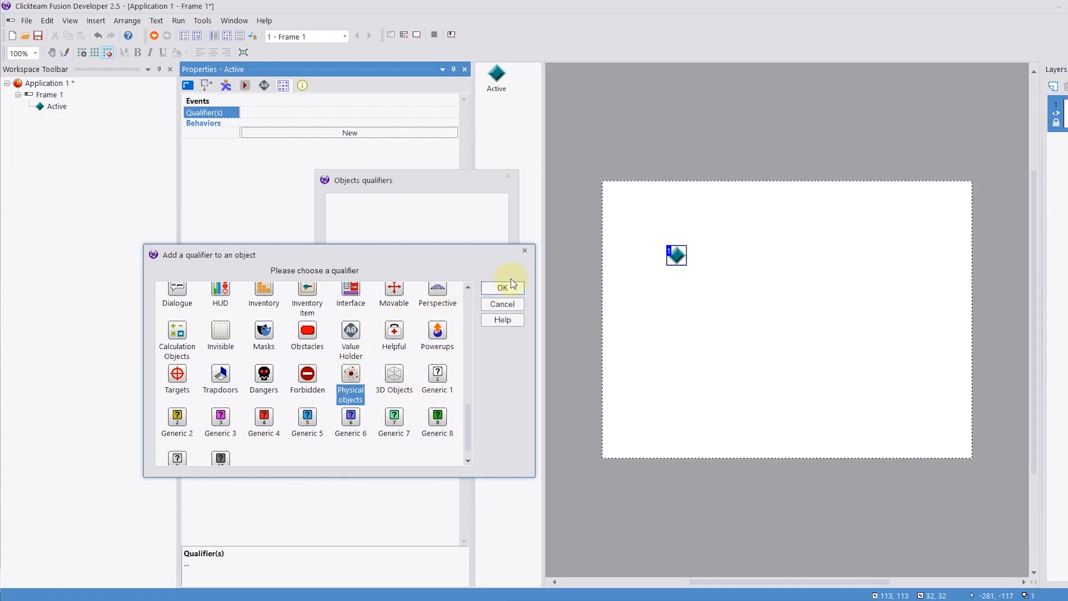
left_click(503, 287)
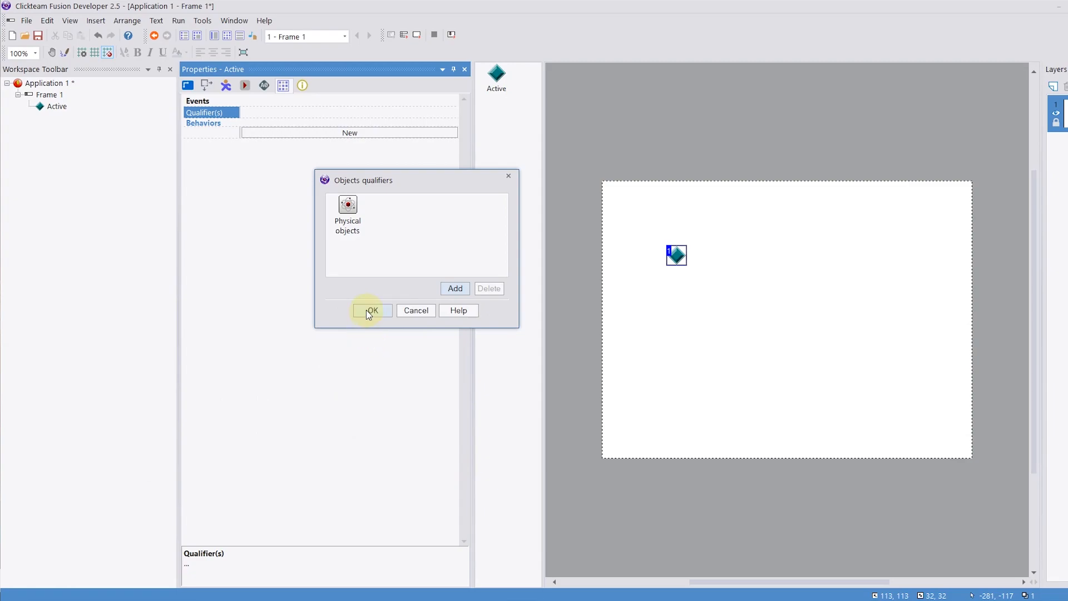
left_click(371, 310)
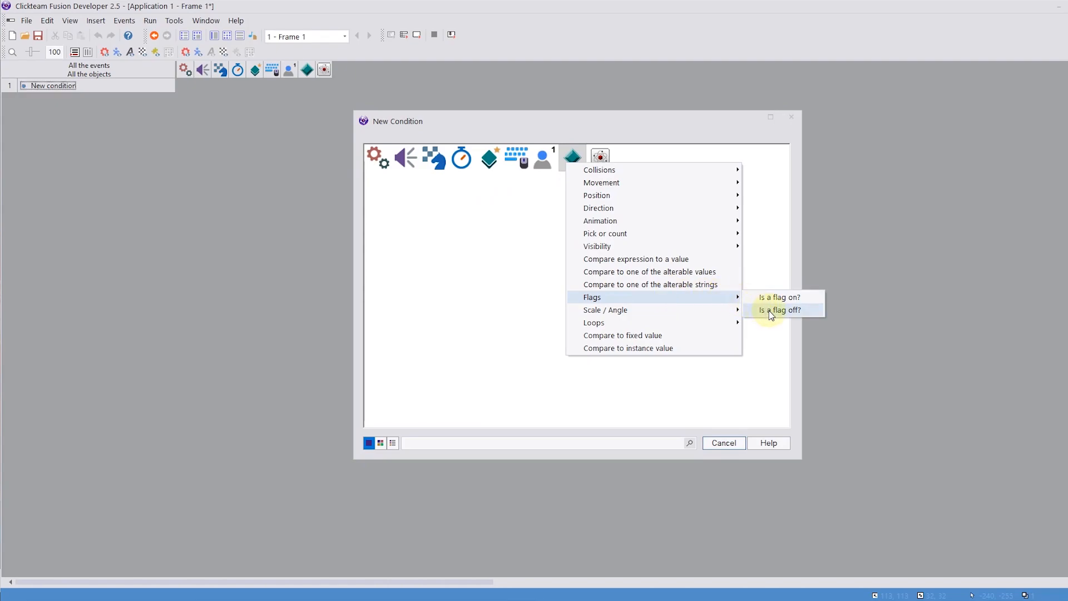
Start event 1 with the condition that the Active object's Flag 0 is off
left_click(780, 310)
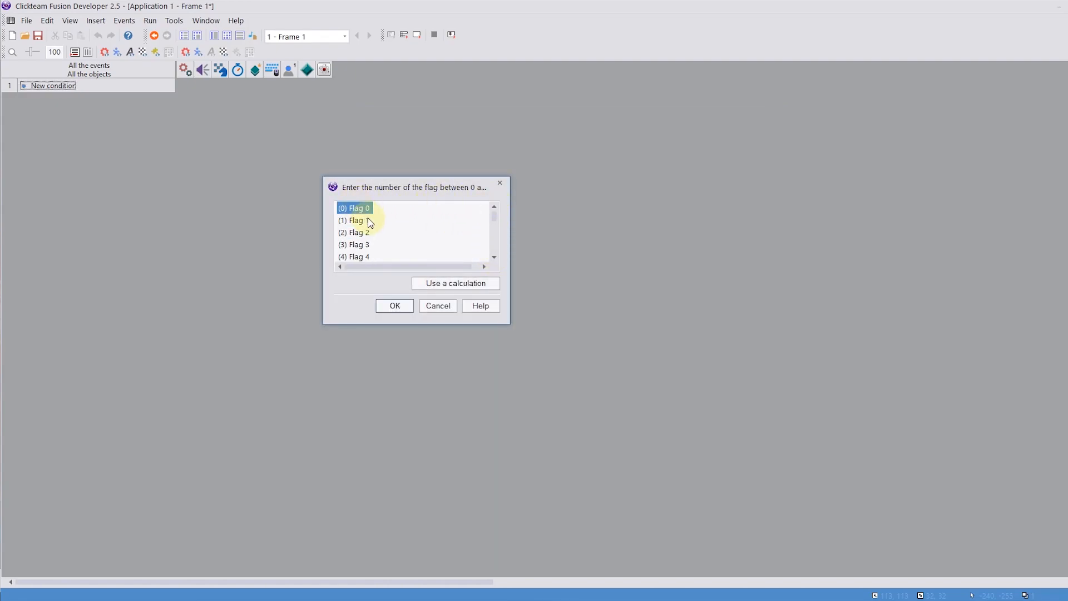
left_click(394, 305)
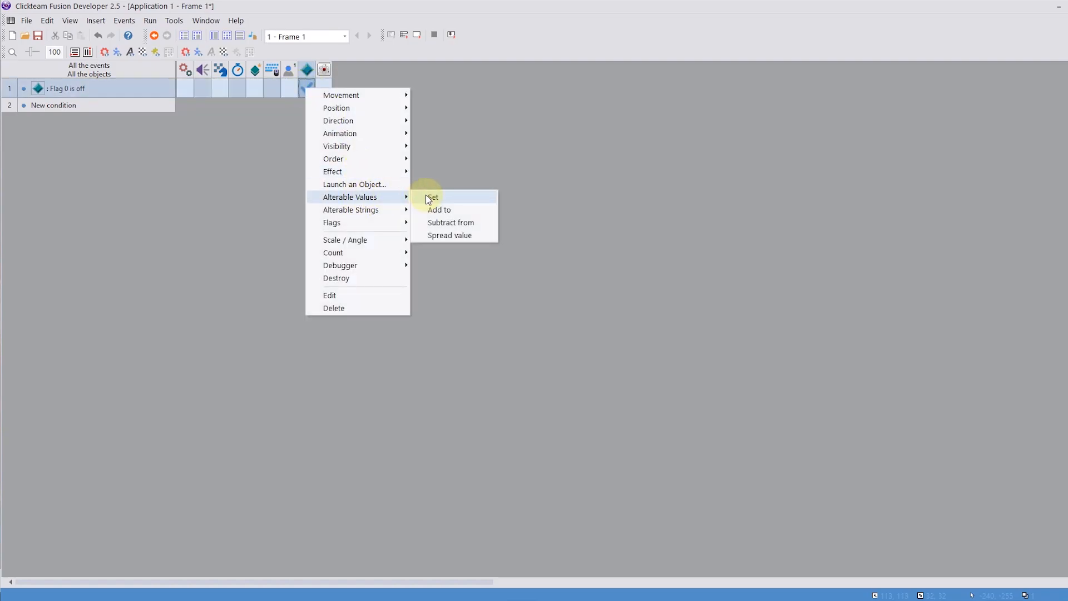
Set X value to X("Active") and Y value to Y("Active") in event 1, then run the application
left_click(433, 197)
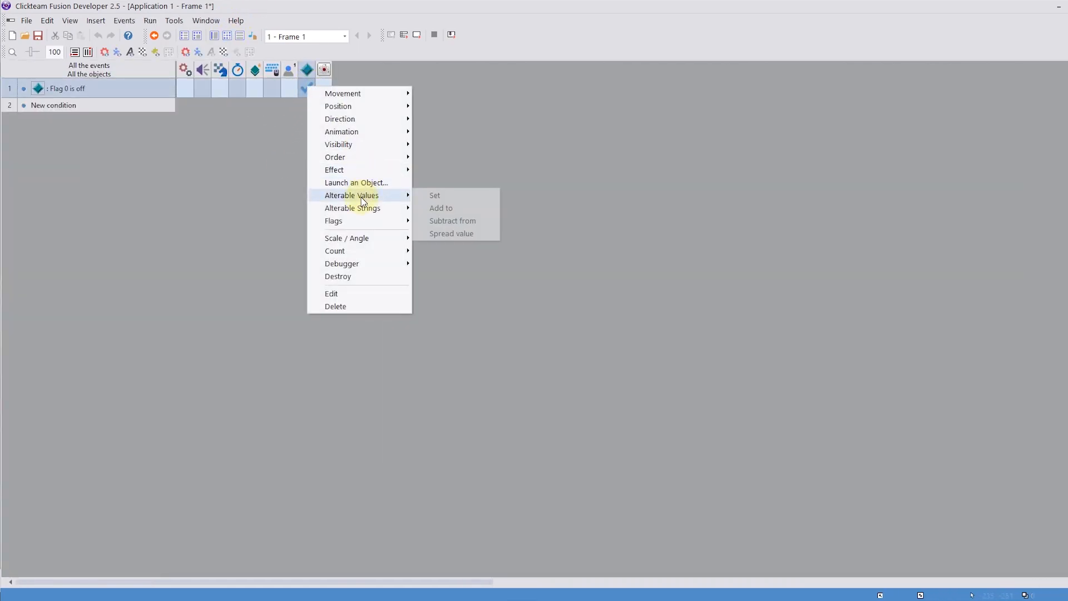
left_click(434, 195)
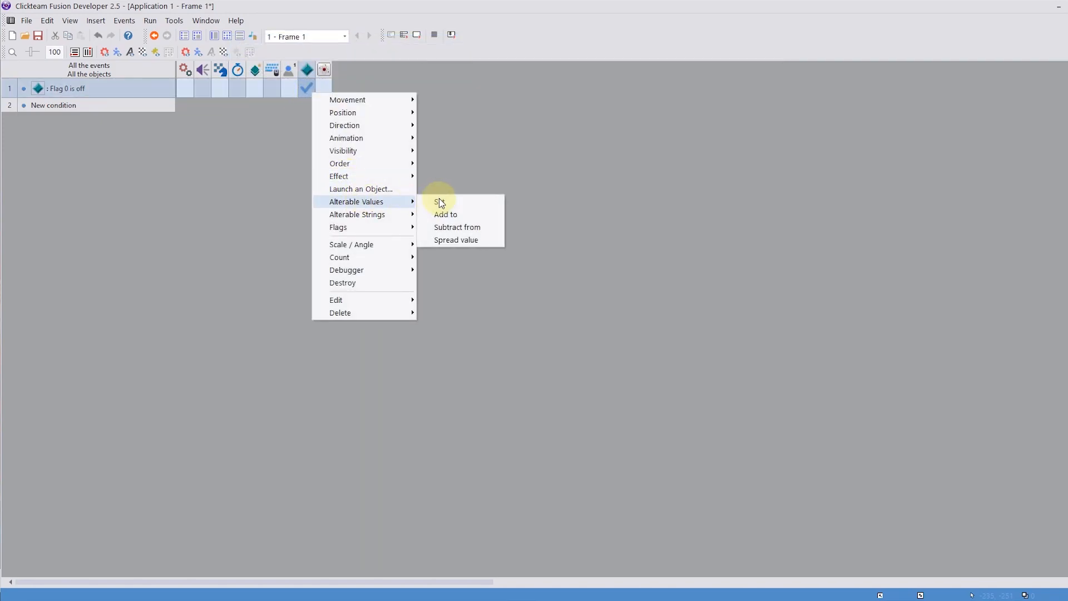
left_click(439, 202)
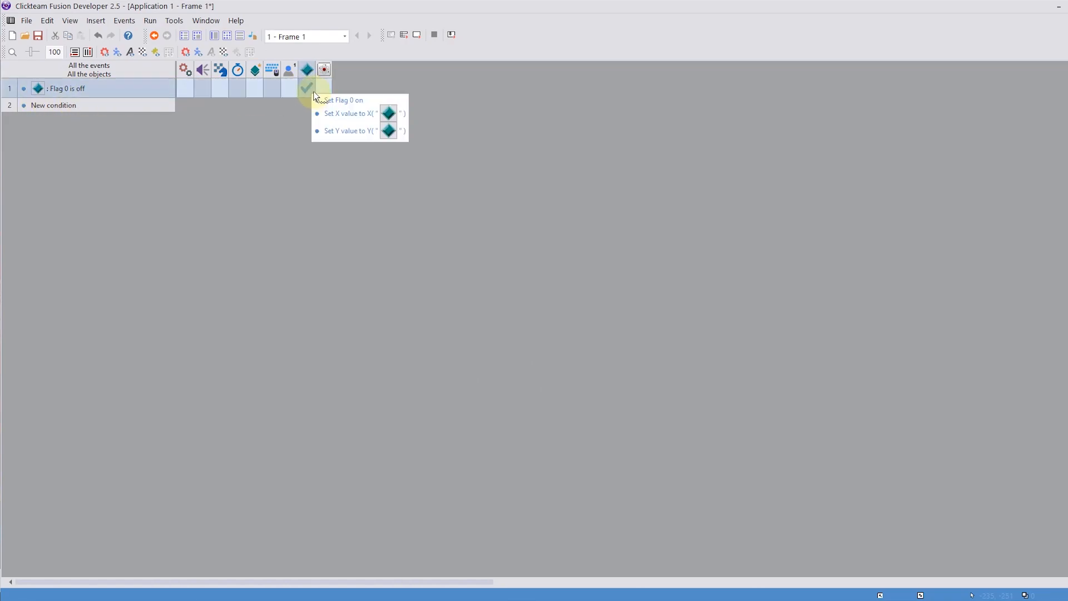
left_click(153, 35)
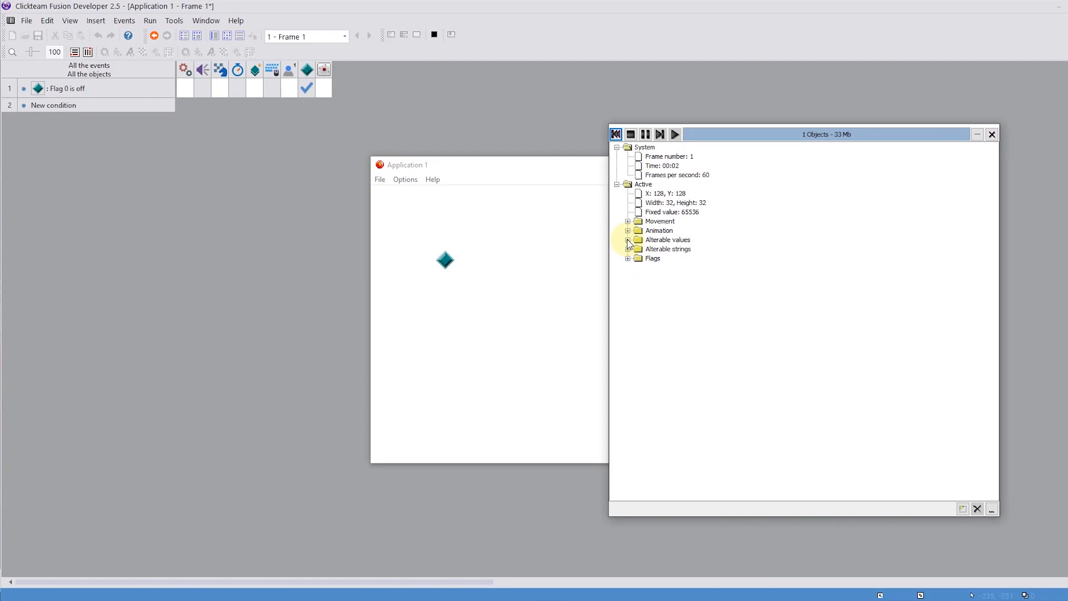
Verify in the debugger that X value and Y value both read 128, then close it
left_click(628, 239)
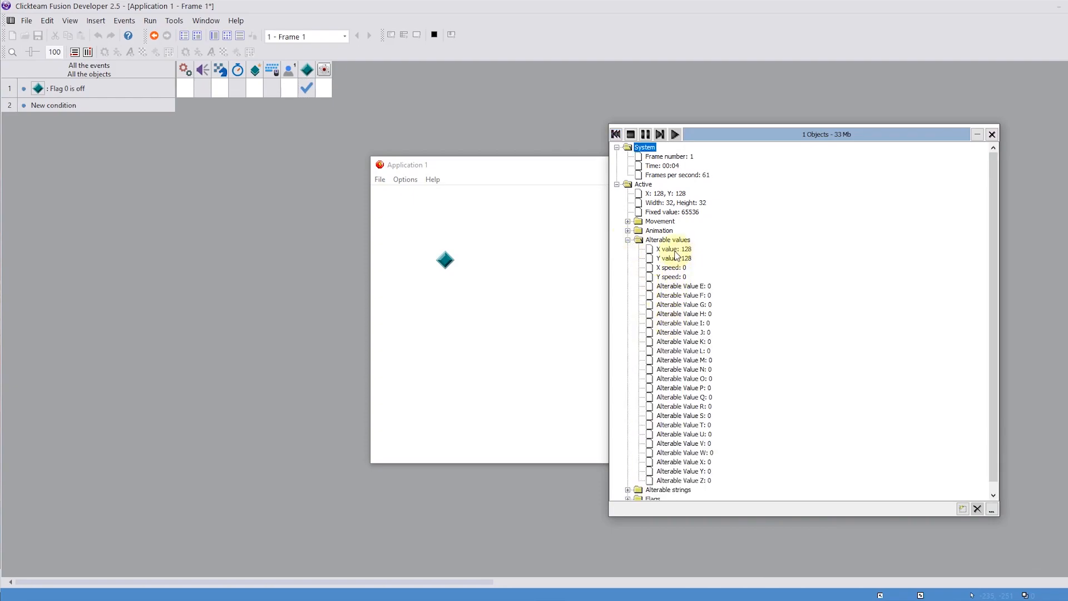
left_click(673, 258)
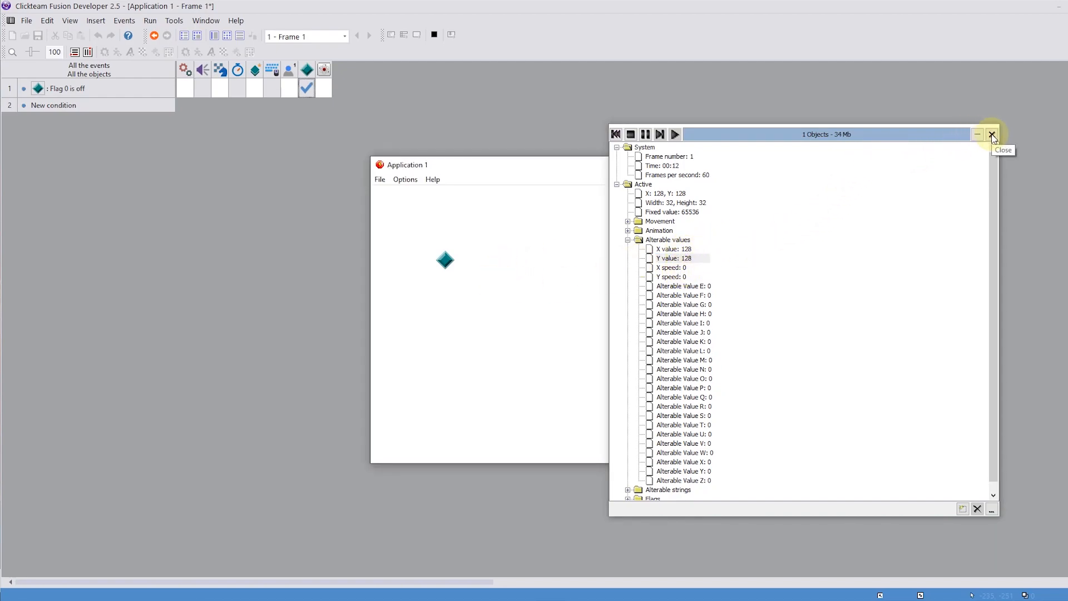
left_click(992, 134)
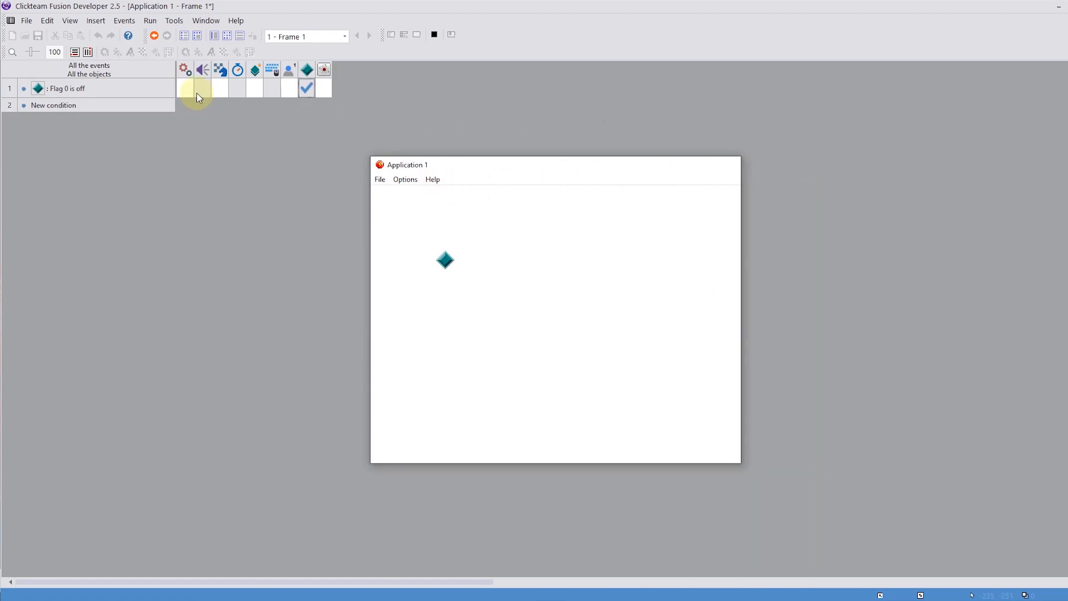
Switch event 1 to the Physical objects group and store the group's X coordinate in X value
left_click(200, 88)
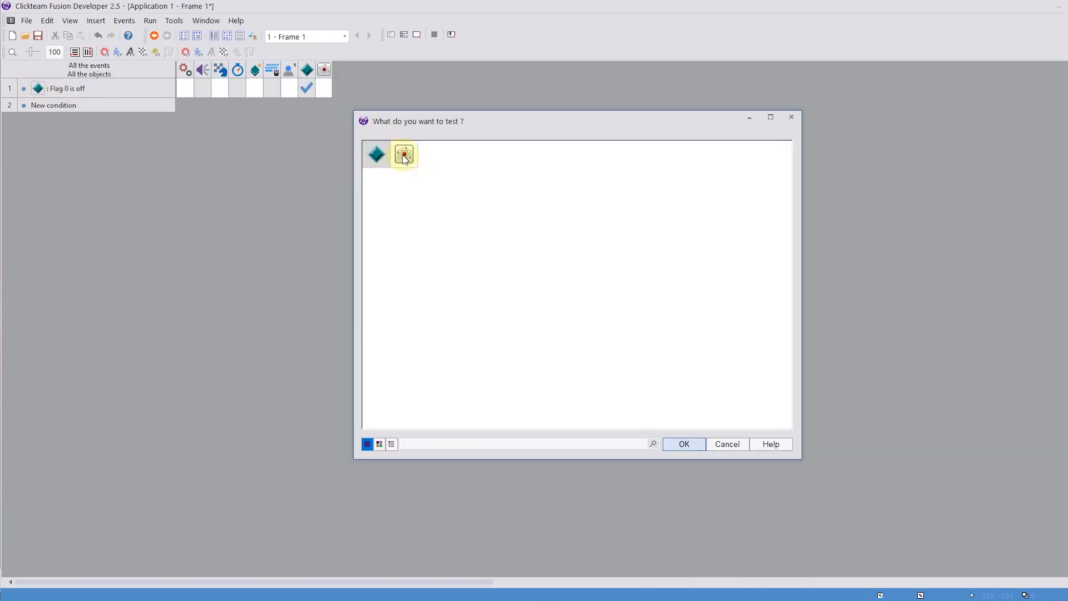
left_click(683, 444)
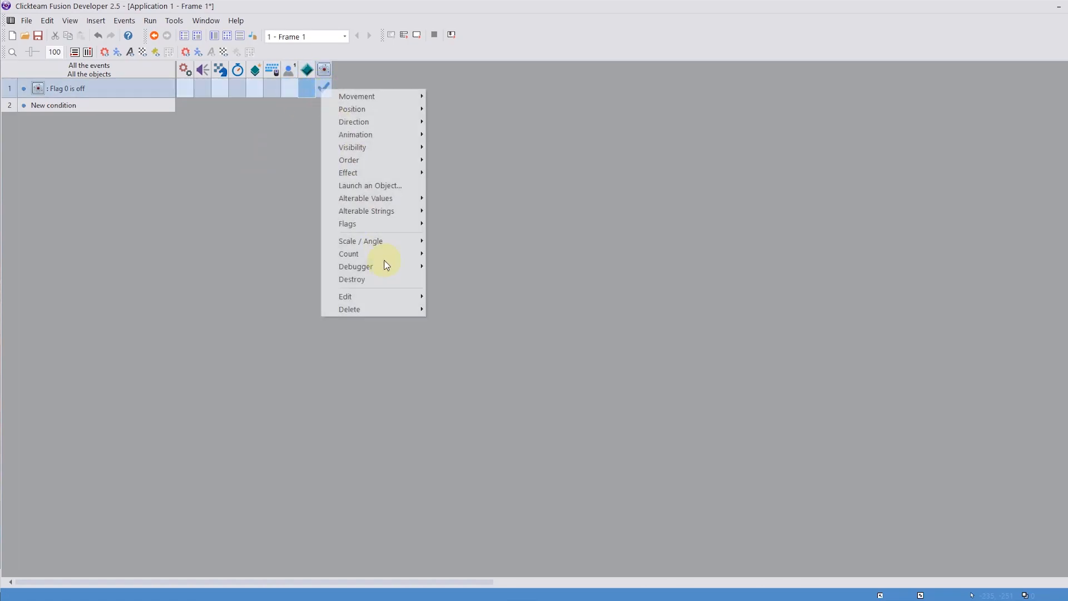
left_click(351, 109)
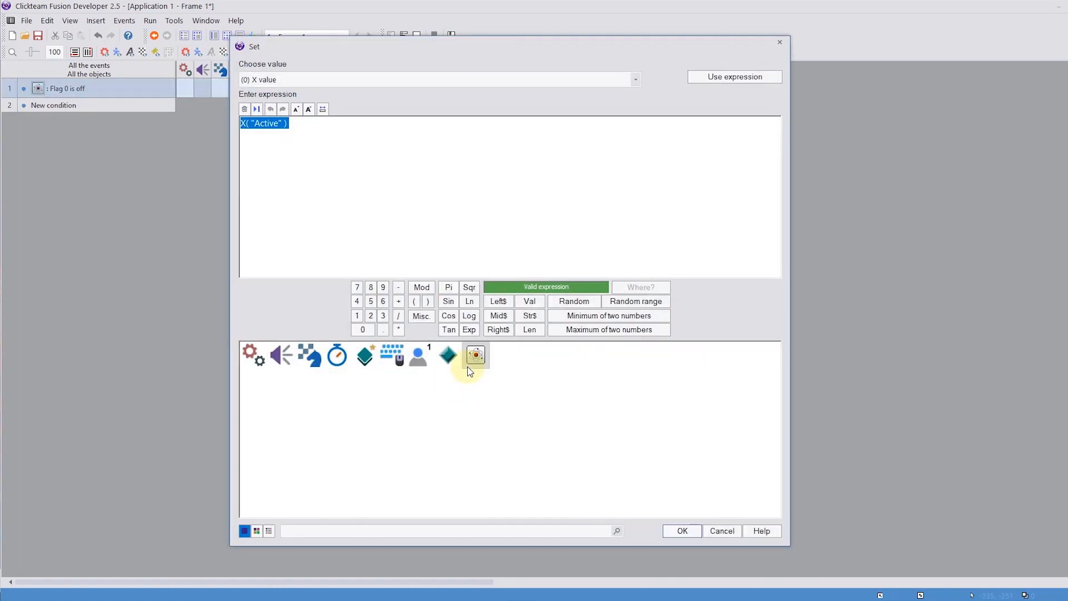
left_click(447, 355)
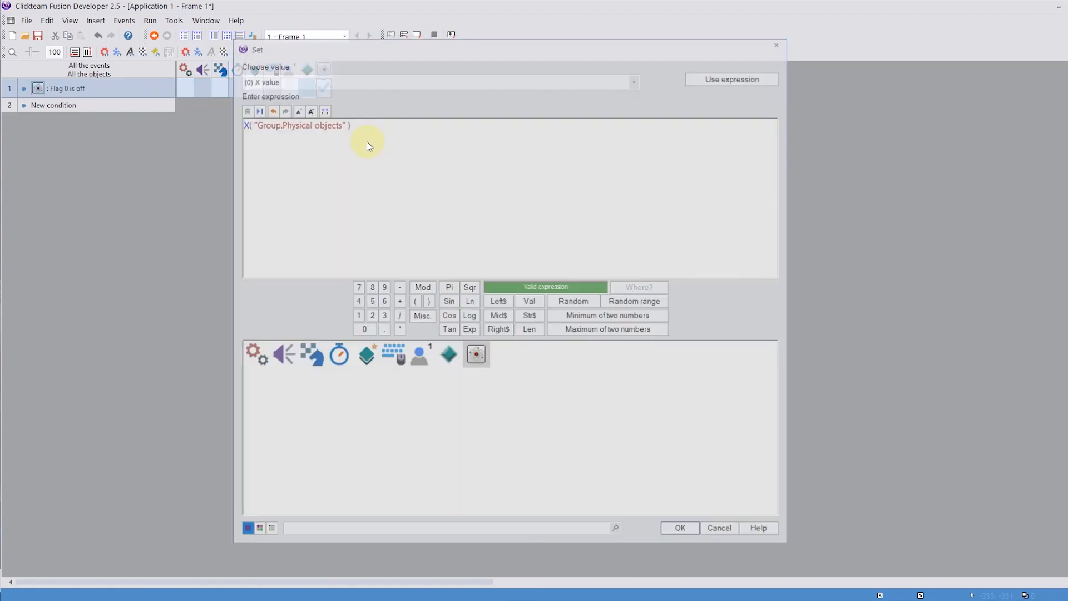
left_click(475, 354)
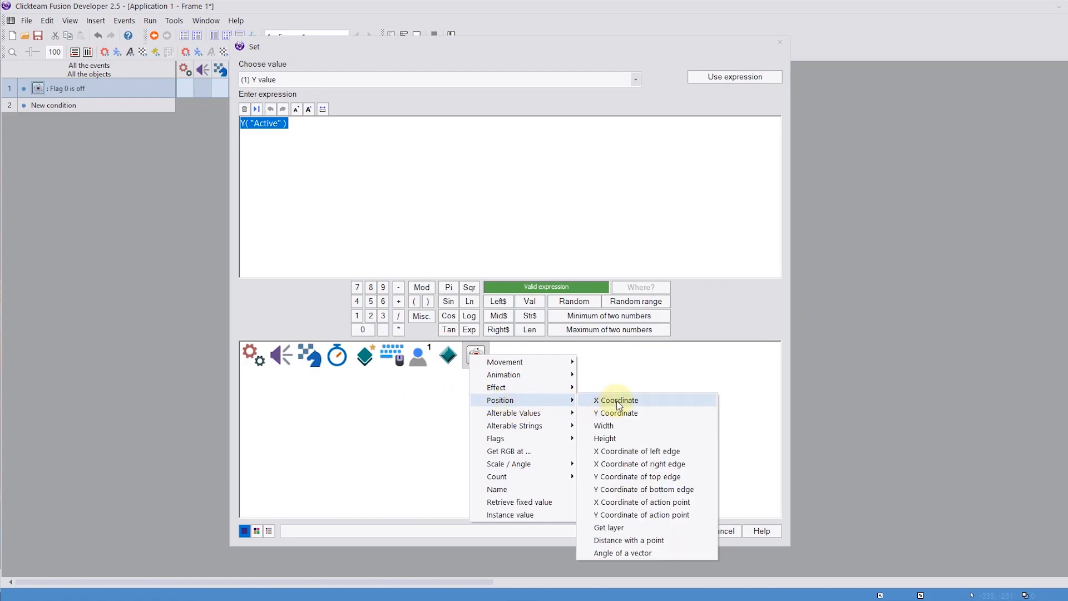
mouse_move(521, 404)
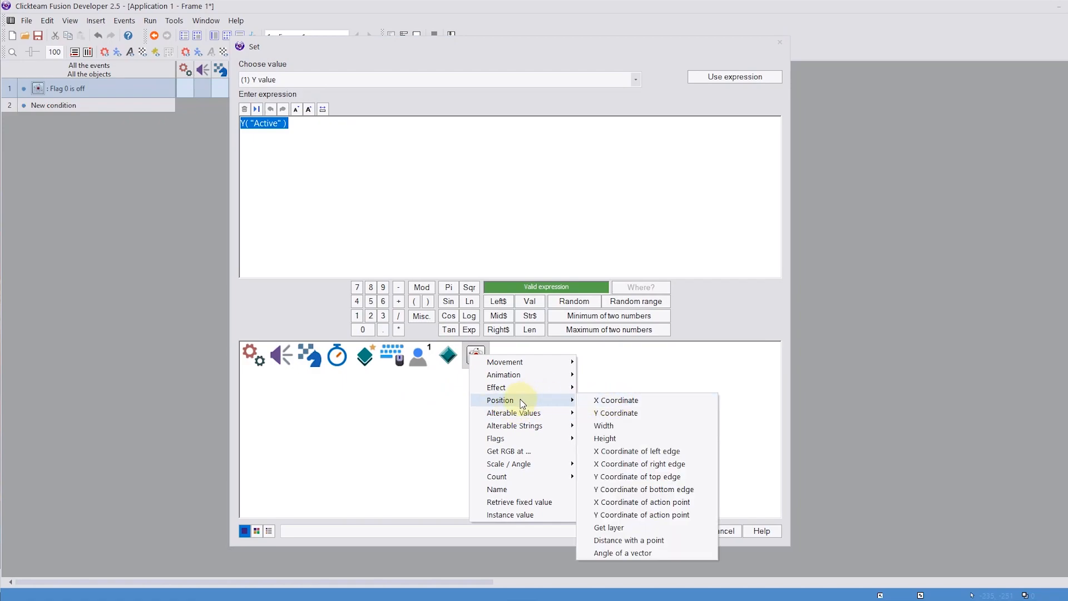
mouse_move(519, 402)
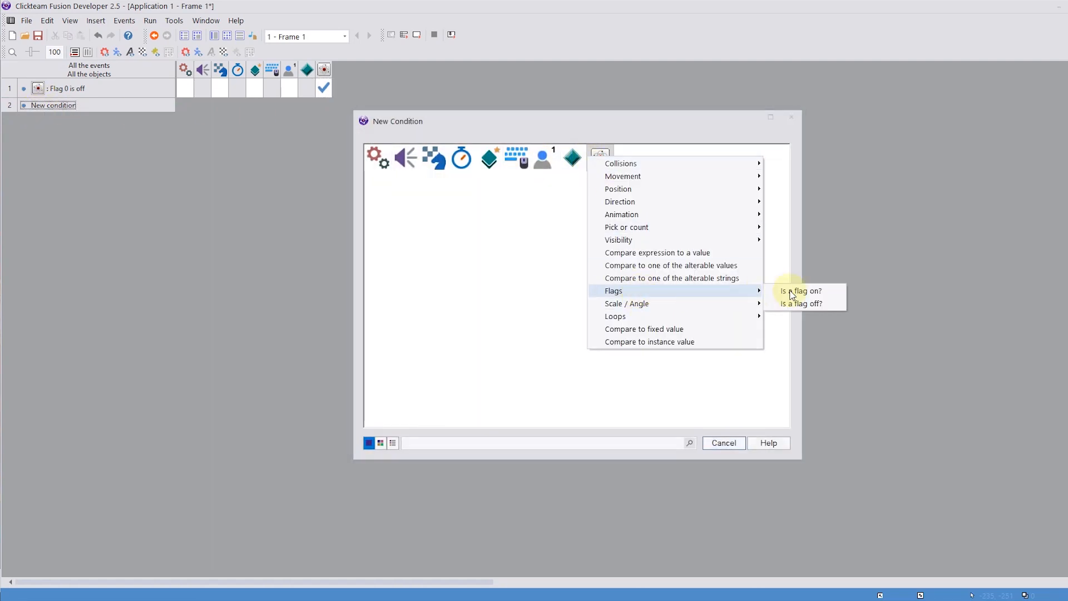
Add event 2: if the group's Flag 0 is on, set its X and Y from X value and Y value
left_click(801, 291)
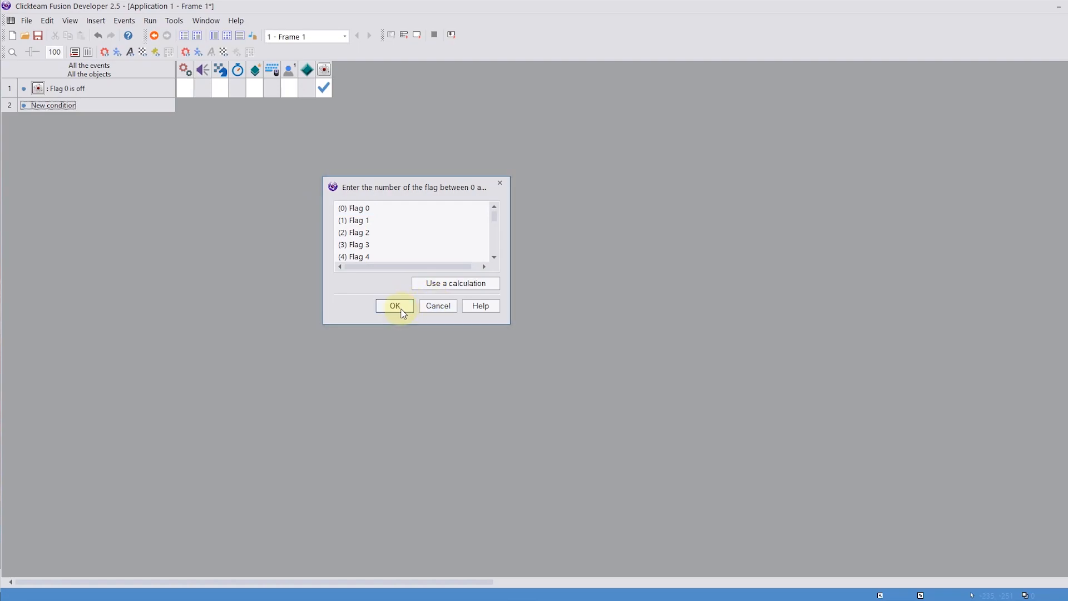
left_click(395, 305)
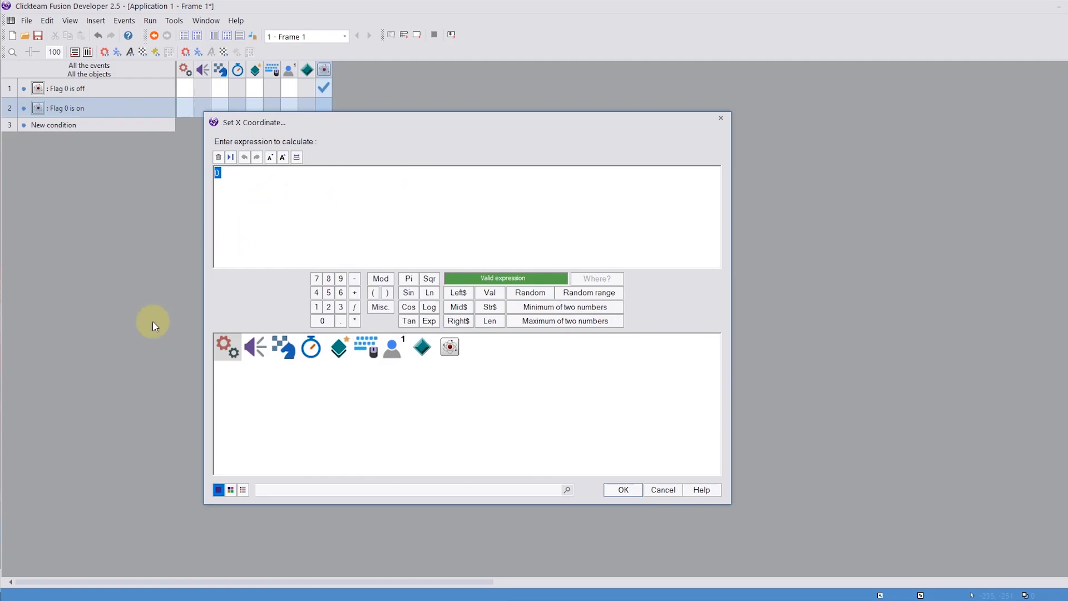
left_click(449, 347)
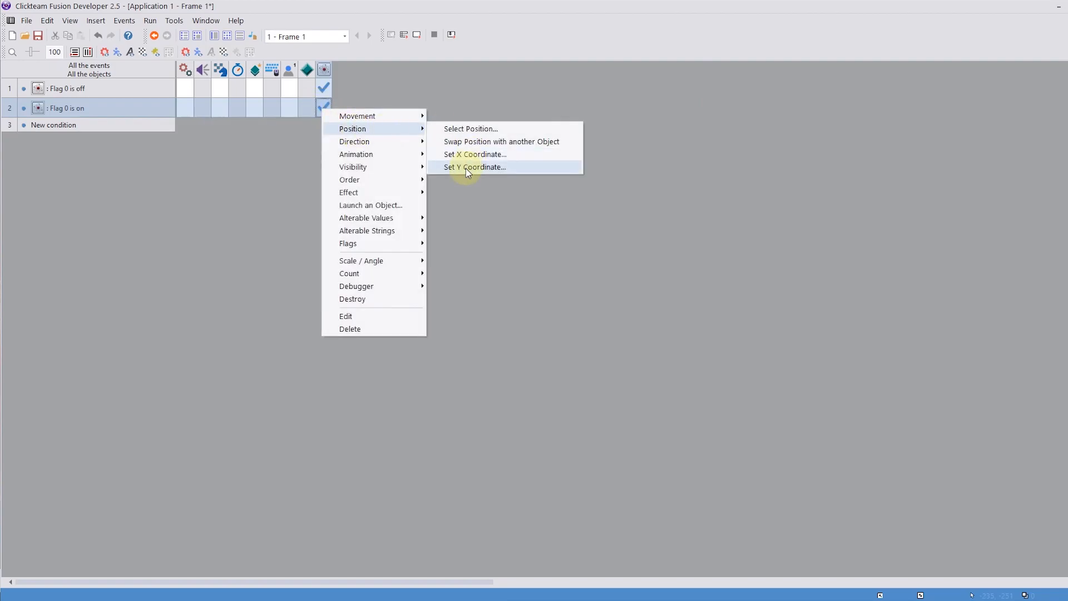
left_click(475, 167)
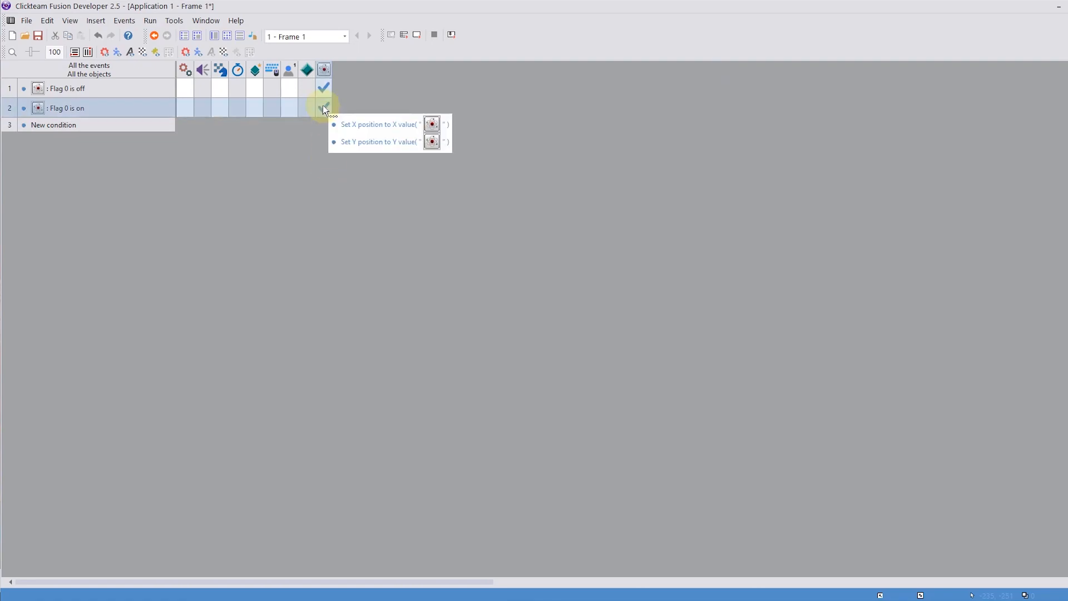
mouse_move(324, 108)
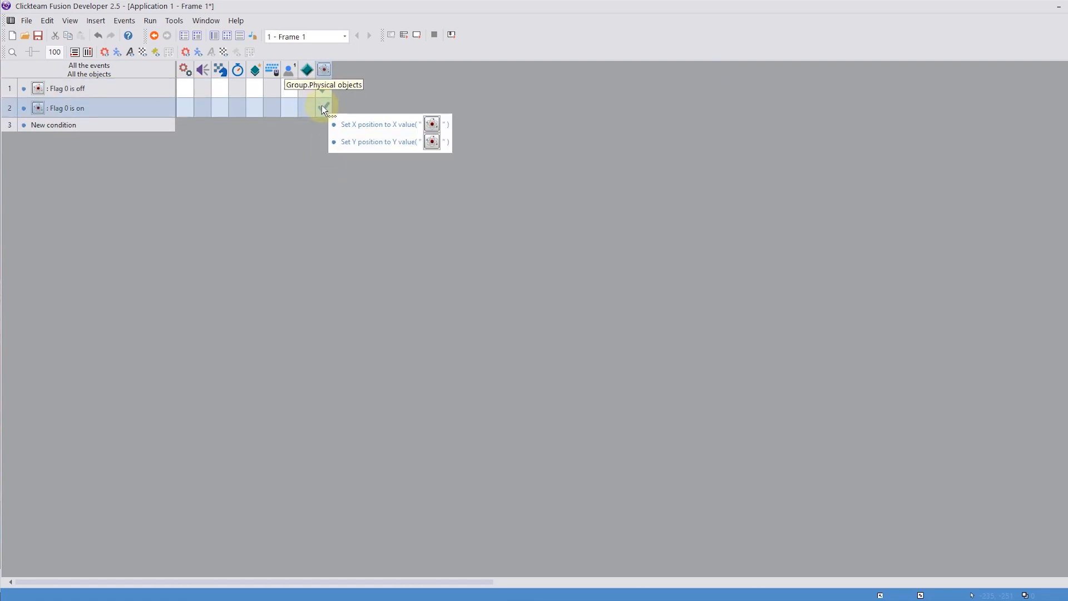
Begin an alterable value change action for the group in event 2
right_click(324, 107)
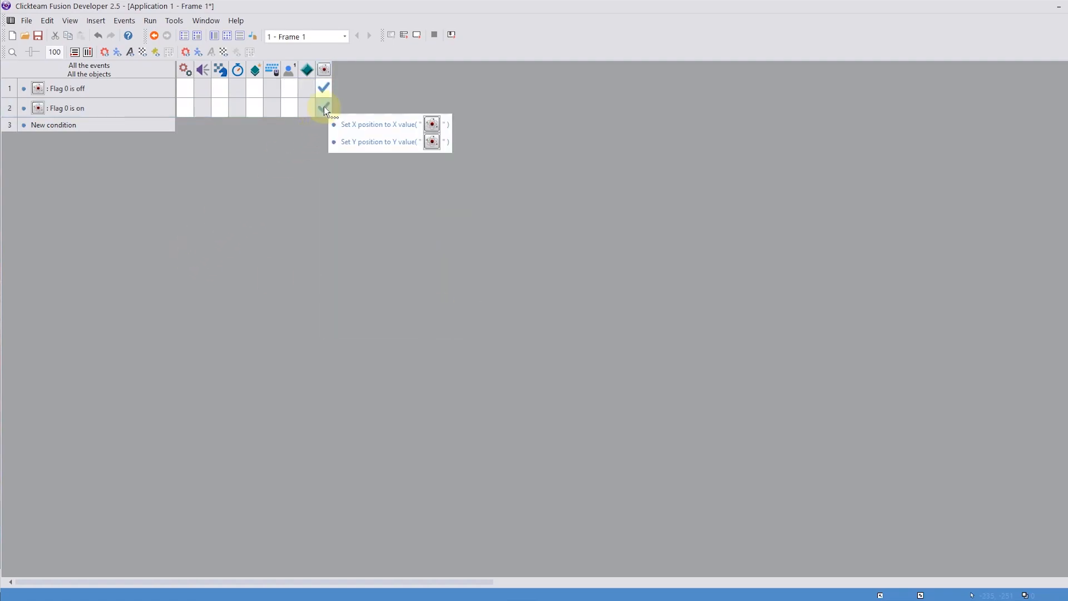
left_click(379, 124)
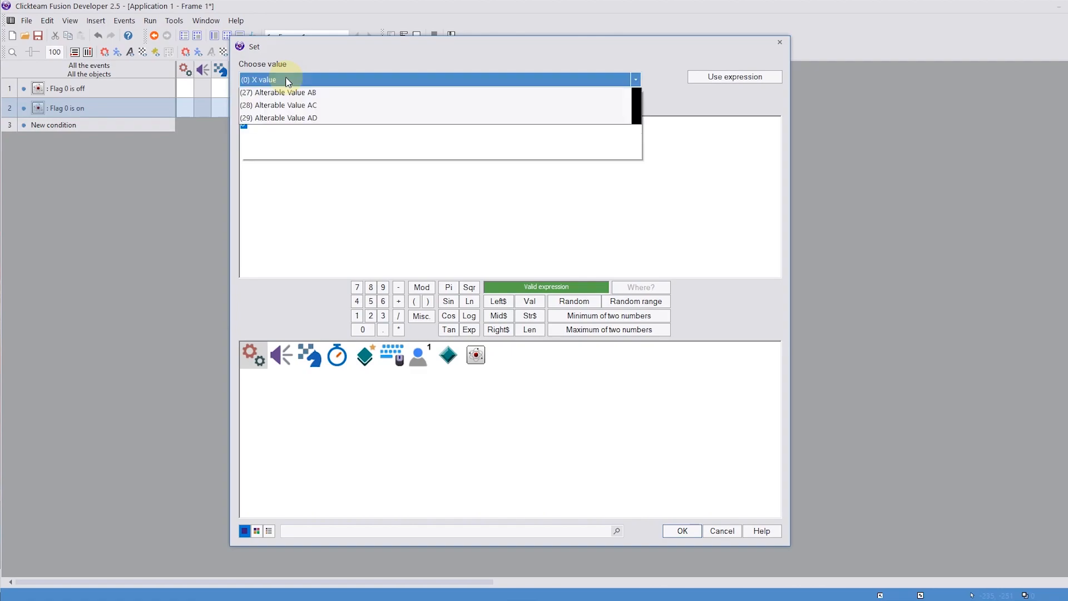
left_click(633, 79)
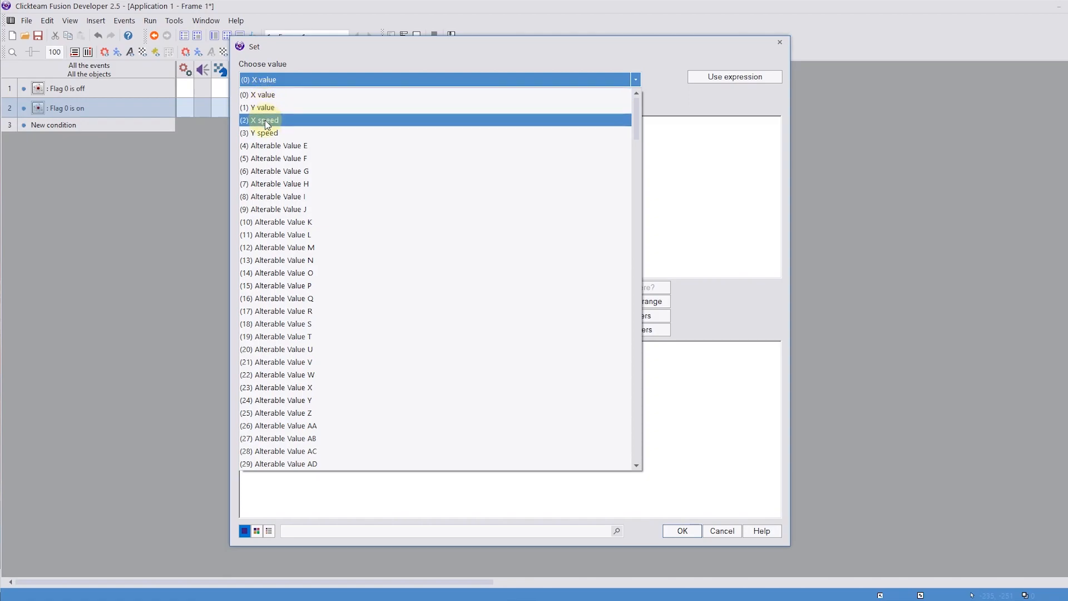
mouse_move(262, 133)
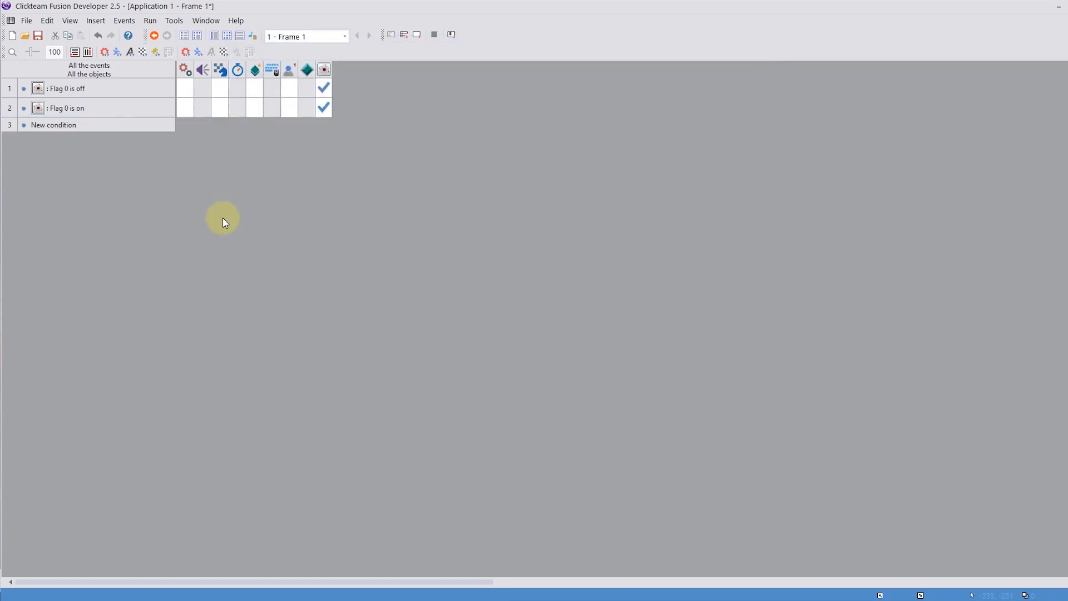
mouse_move(230, 211)
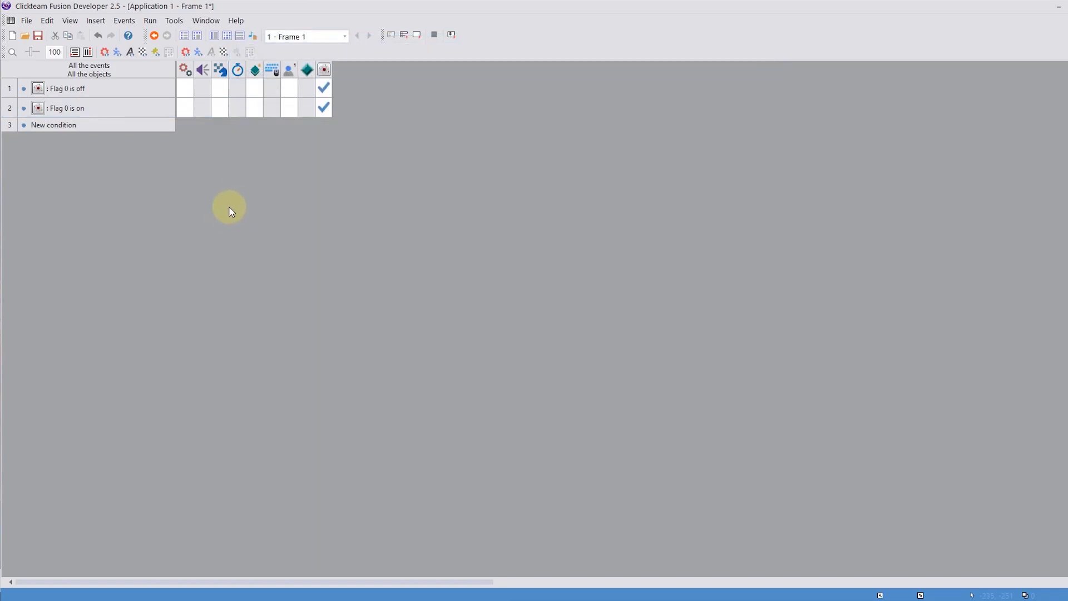
mouse_move(271, 69)
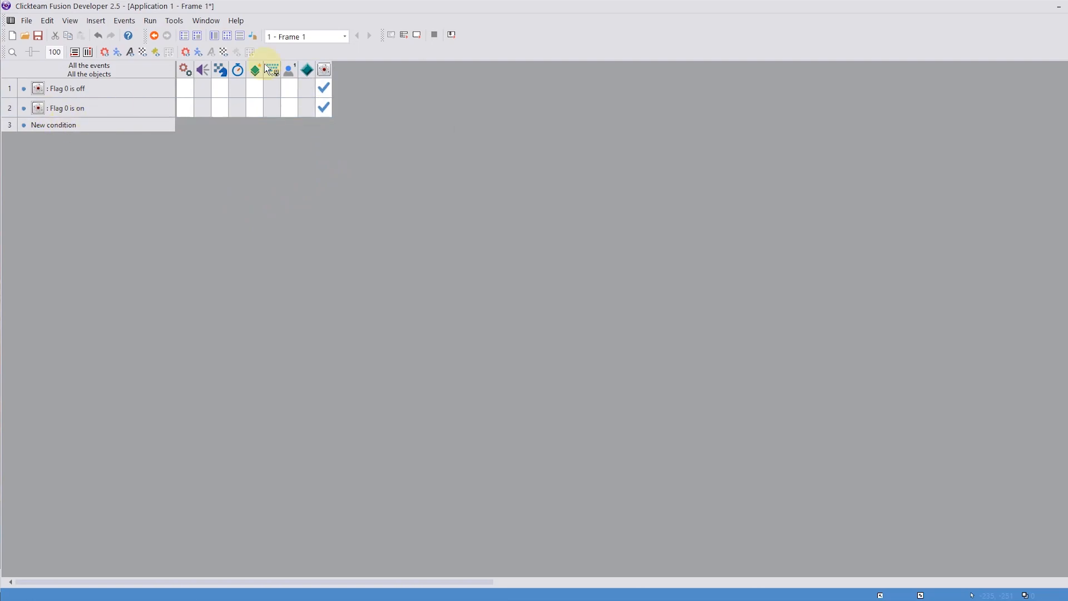
Add event 3: while Right Arrow is held, add to the X speed value
left_click(153, 34)
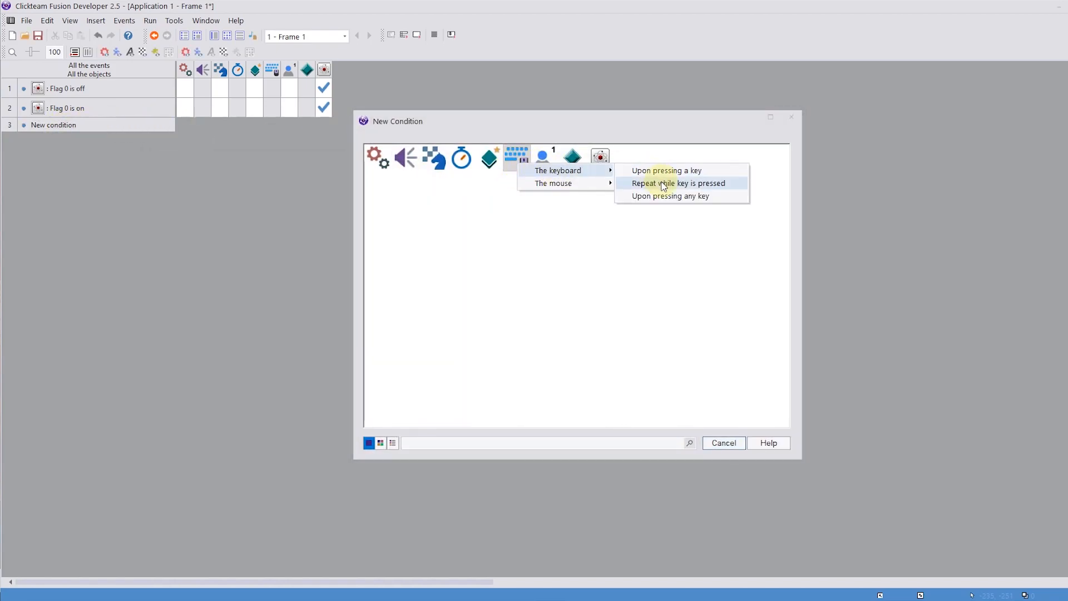
left_click(677, 182)
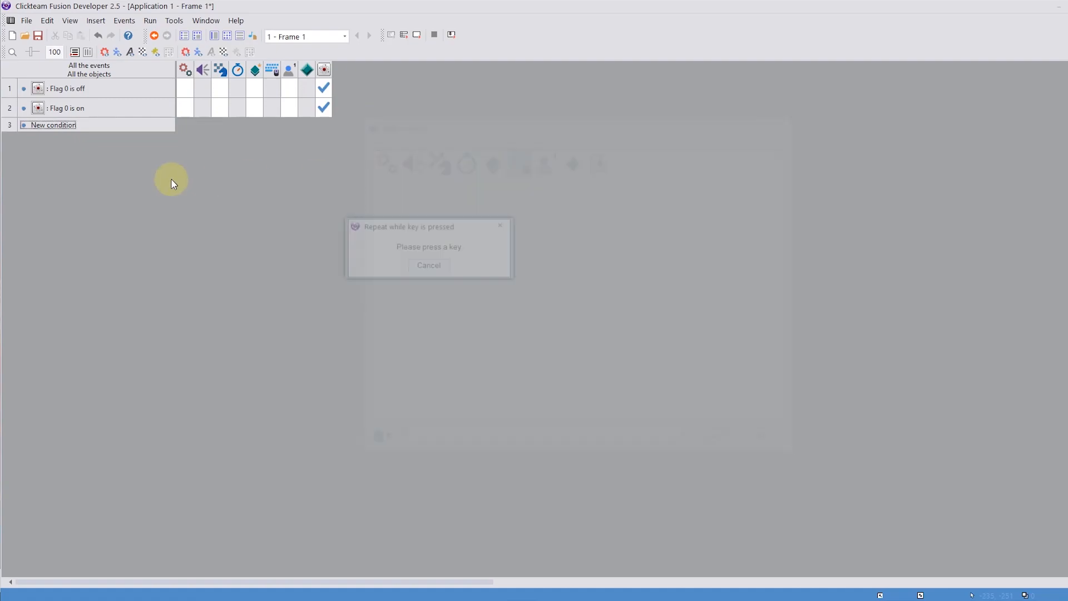
key("right")
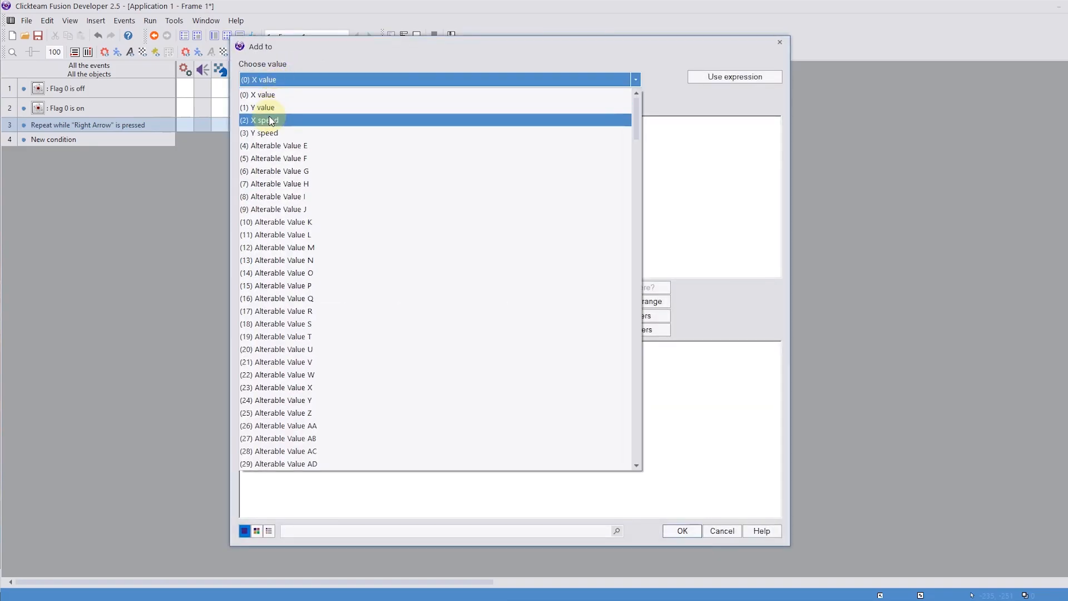
left_click(265, 120)
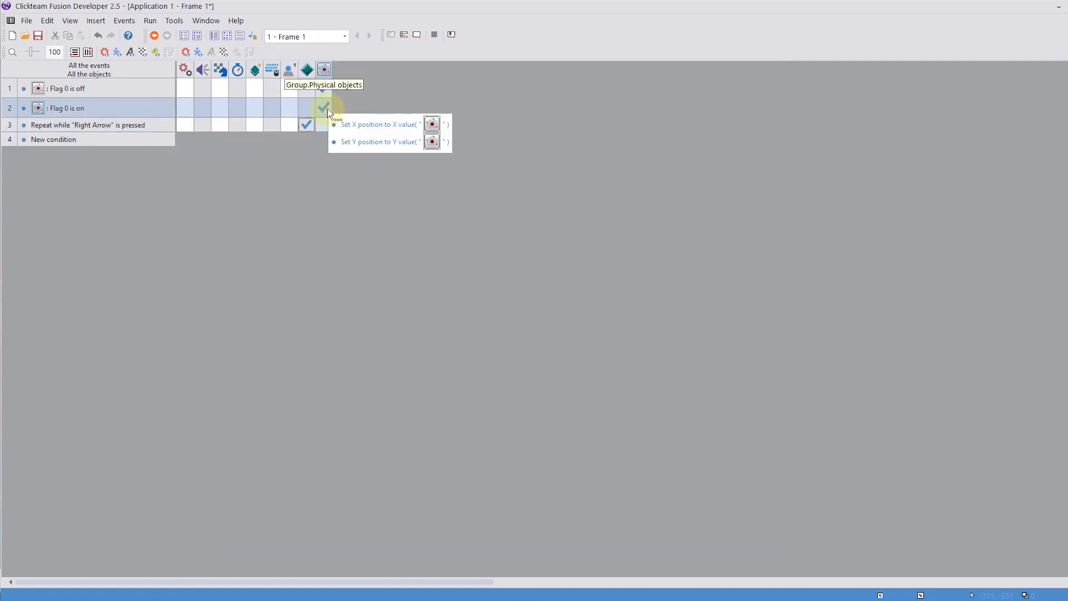
Add an action to the Flag 0 is on event that adds Y speed to Y value
right_click(324, 107)
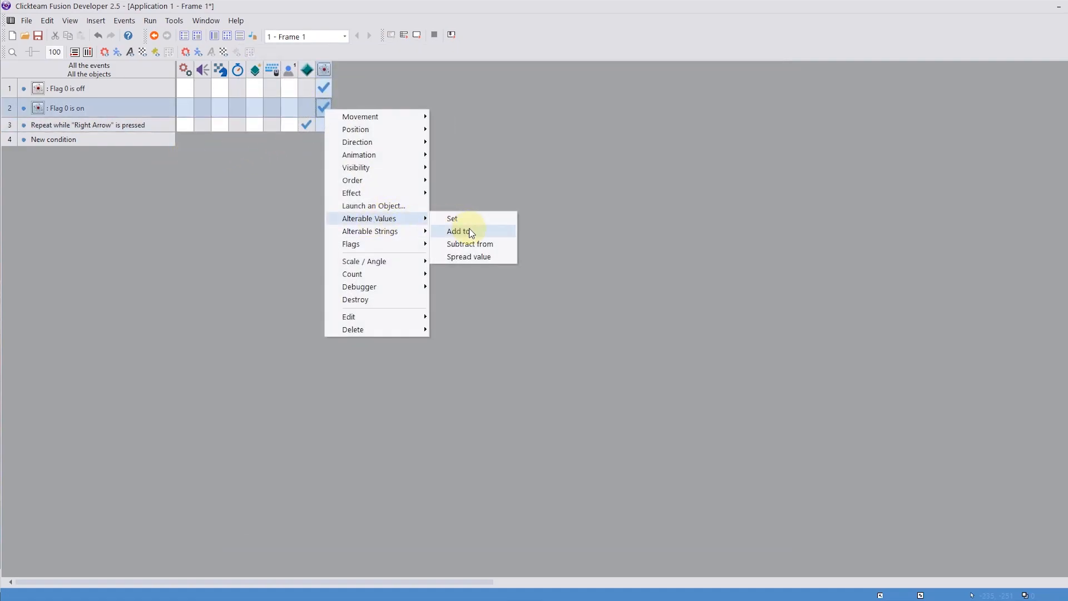
left_click(458, 231)
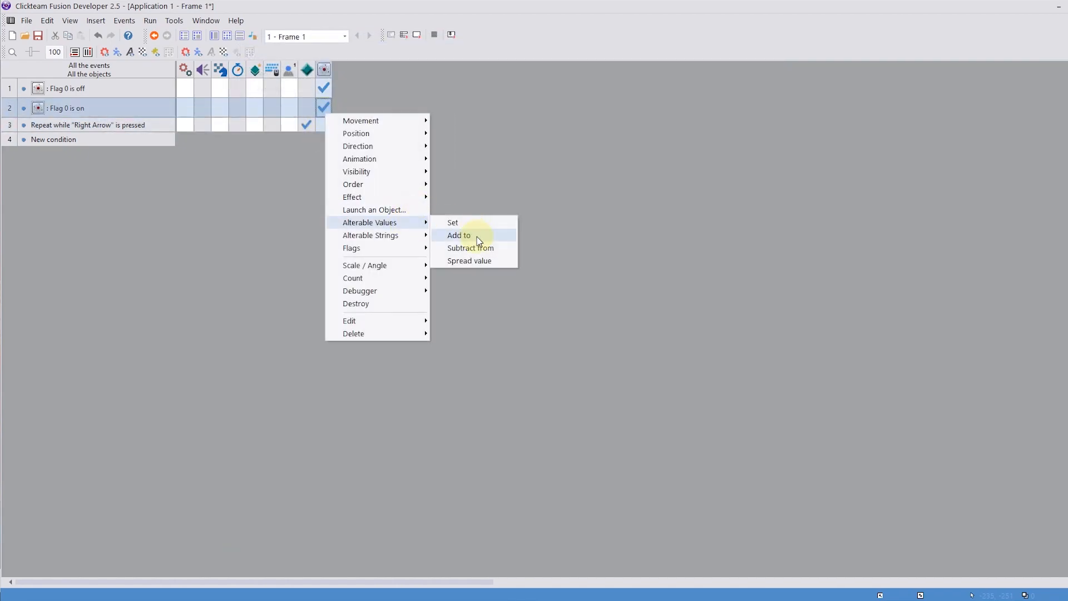
left_click(459, 235)
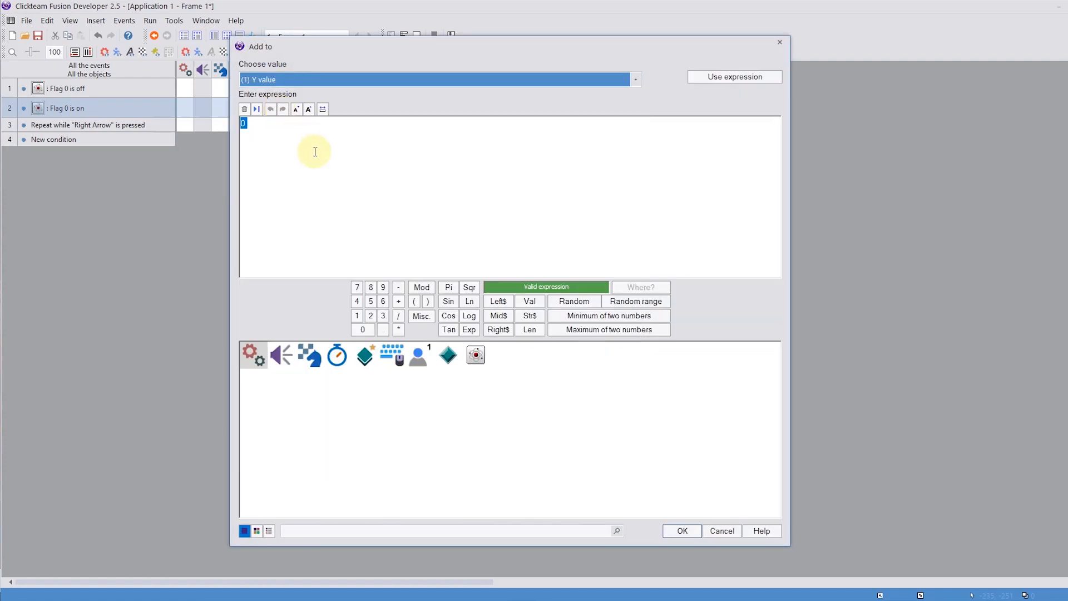
left_click(447, 354)
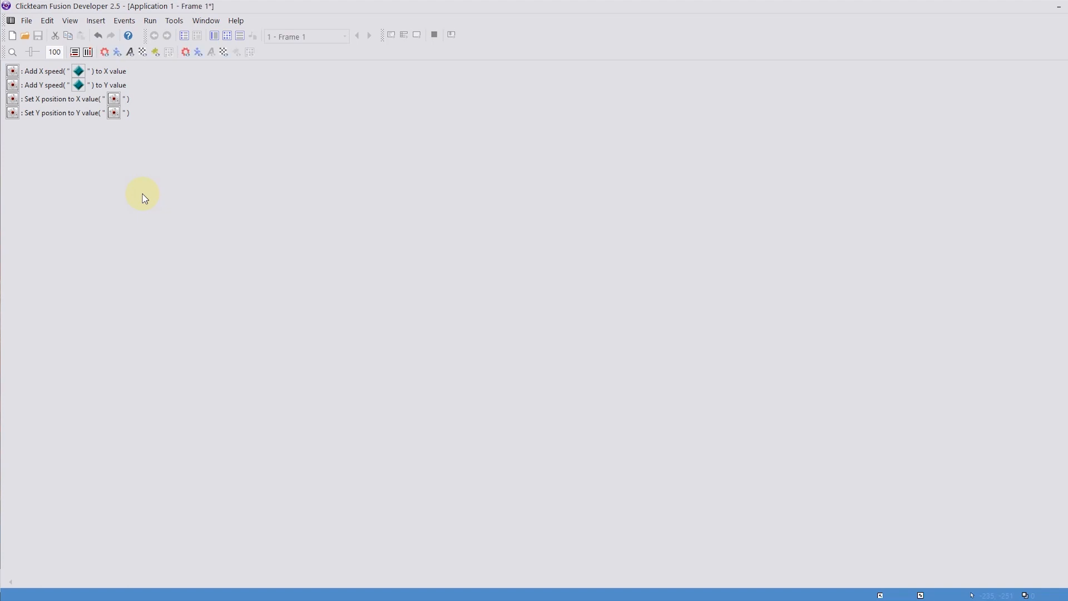
left_click(402, 34)
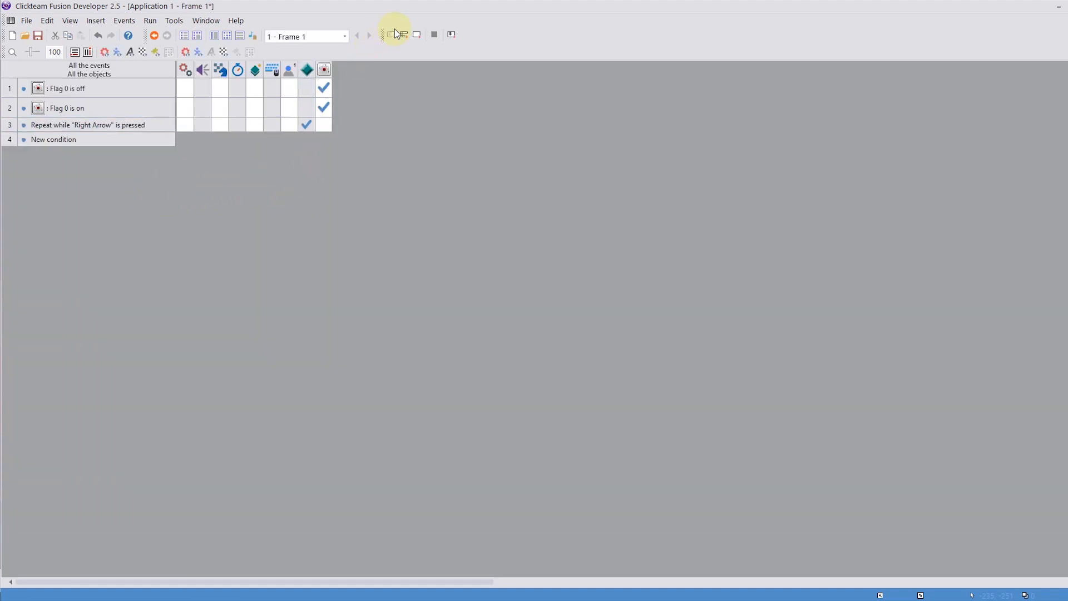
left_click(395, 34)
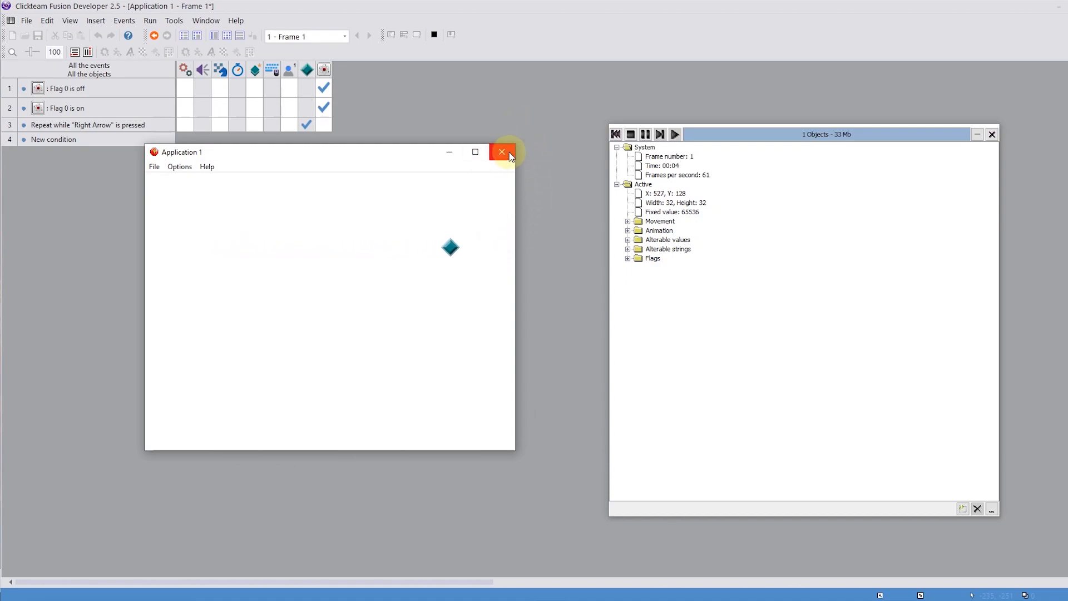
left_click(501, 151)
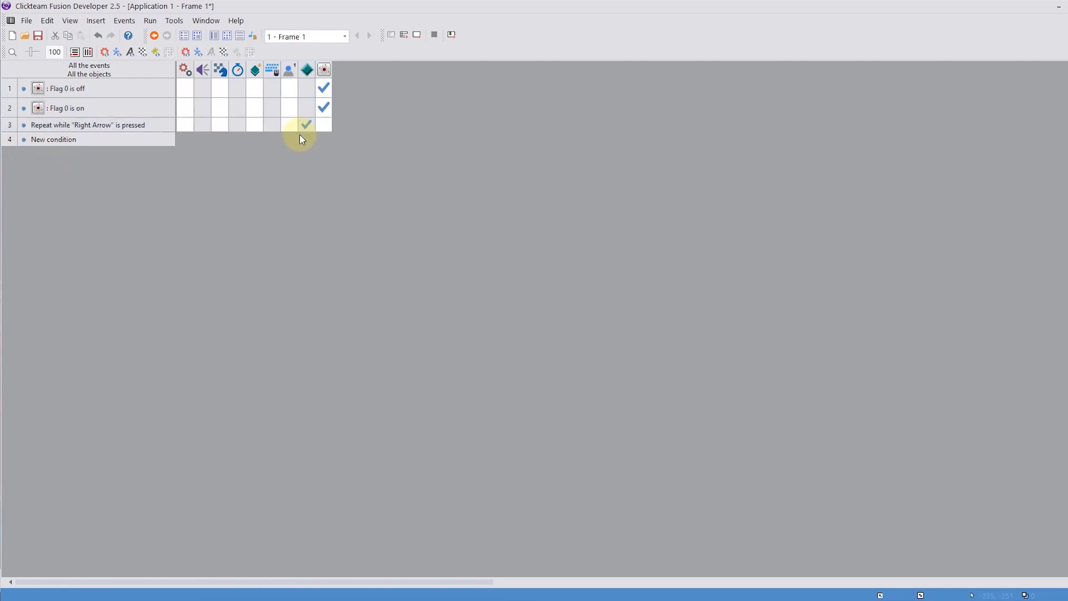
left_click(306, 125)
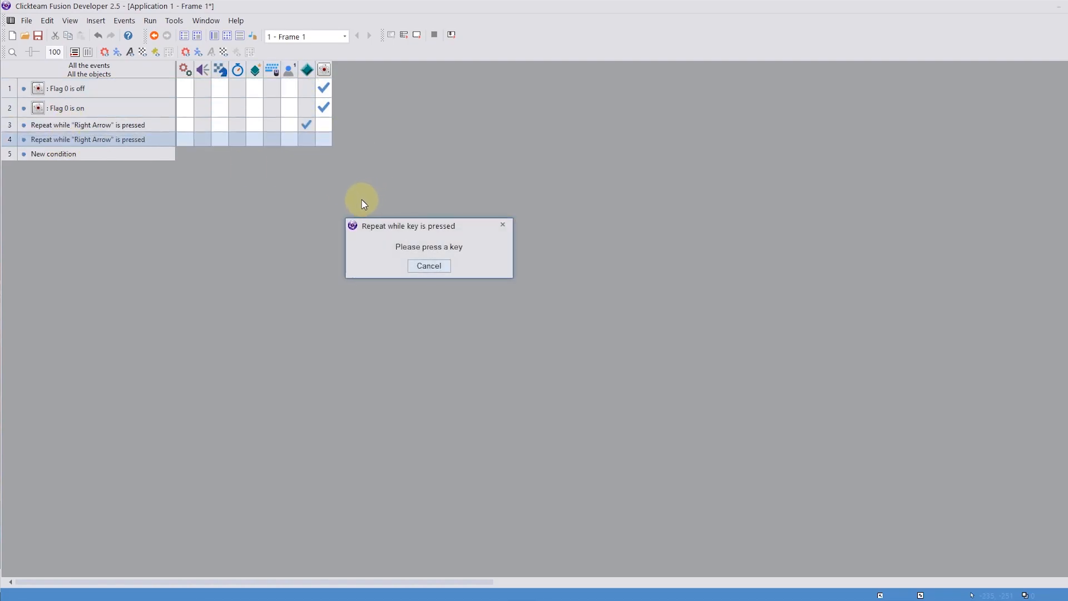
Set the duplicated event's key to Left Arrow and its X speed amount to 0-0.1
key("Left")
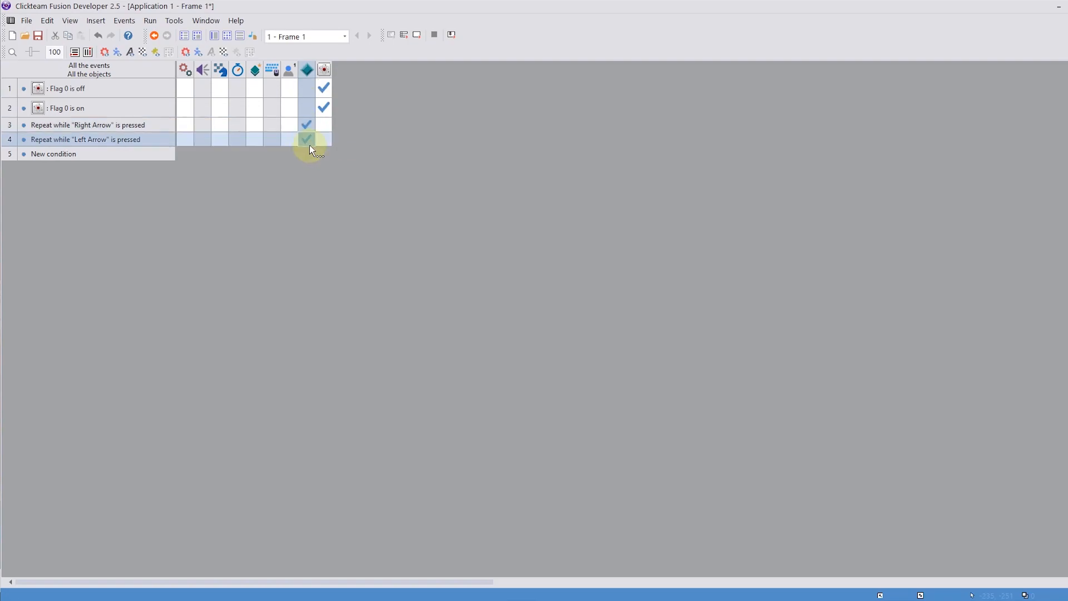
left_click(307, 139)
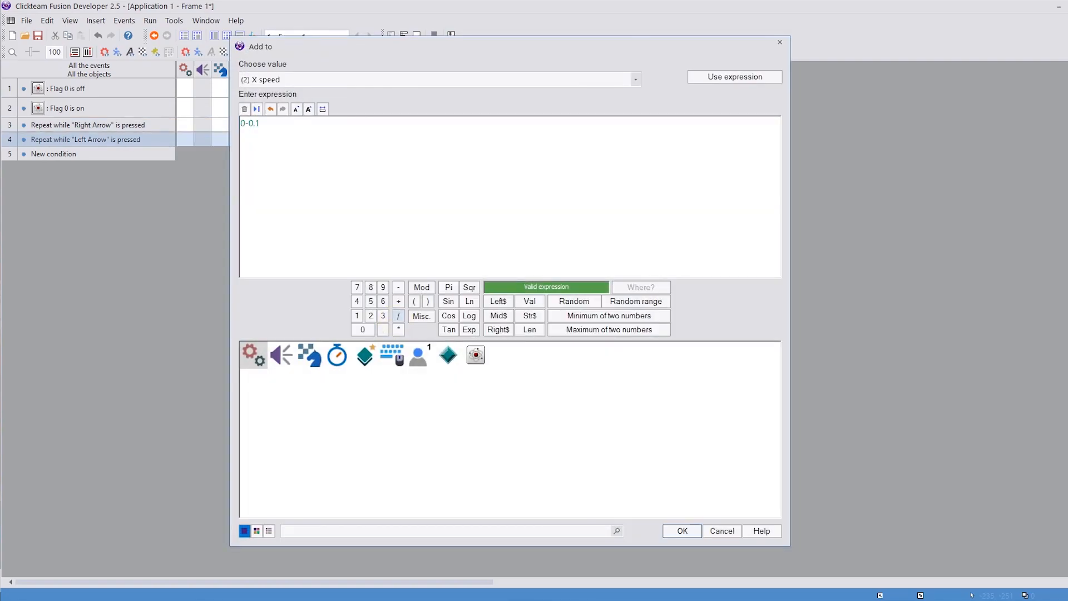
left_click(681, 531)
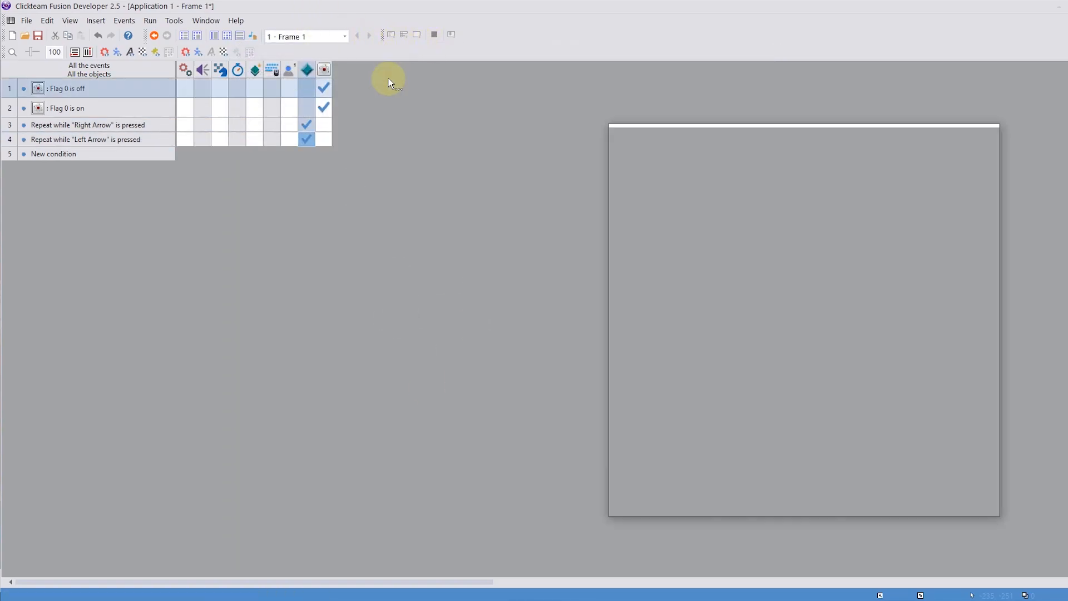
Run the application to test the arrow-key movement, then close the game window
left_click(152, 34)
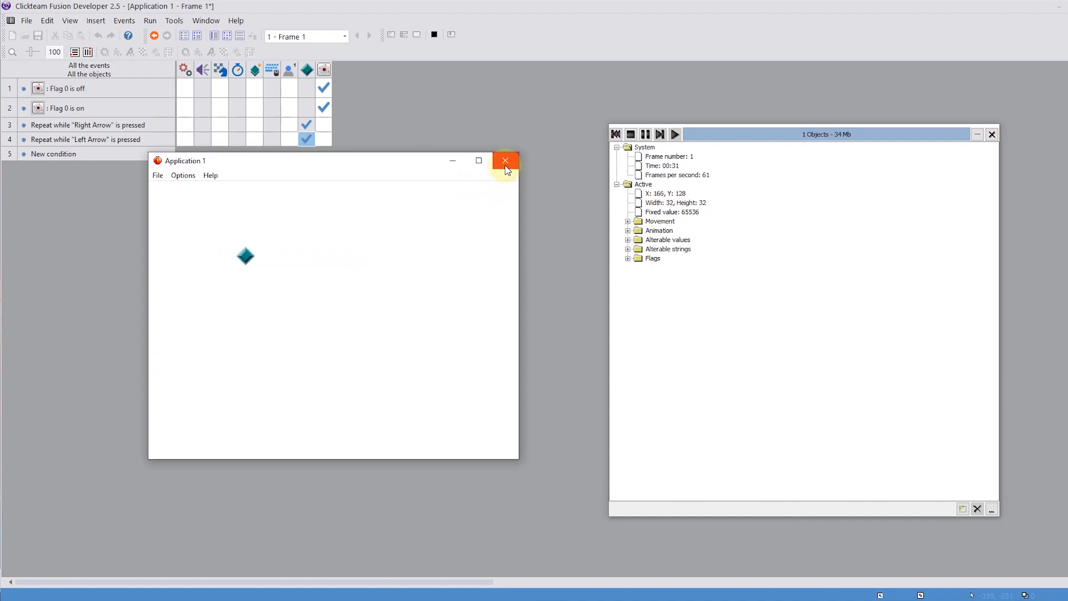
left_click(505, 161)
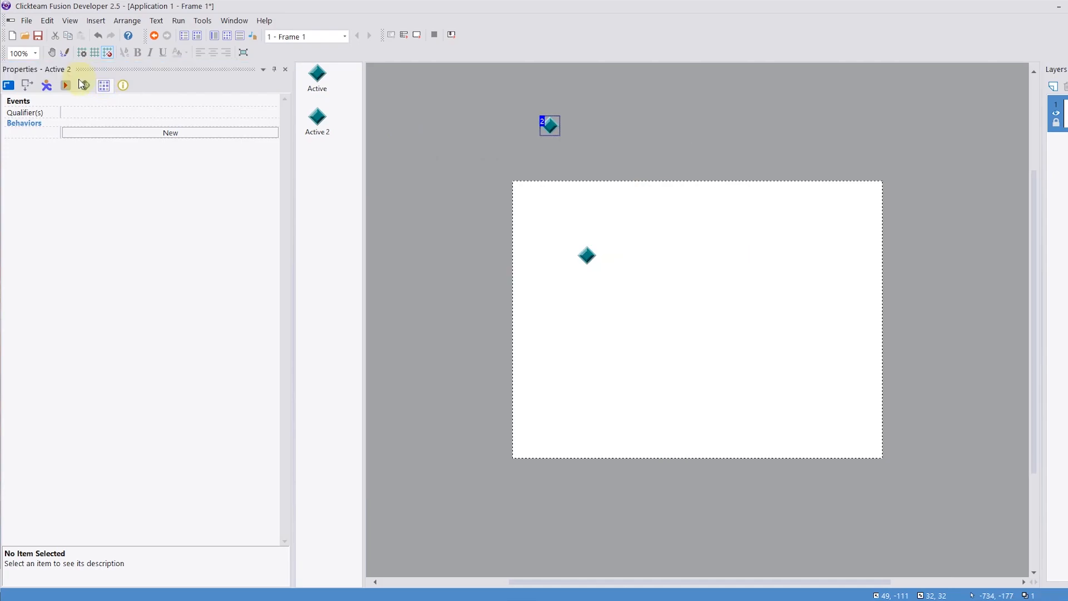
Add a Time flow alterable value to Active 2 and rename the object to Variables
left_click(85, 85)
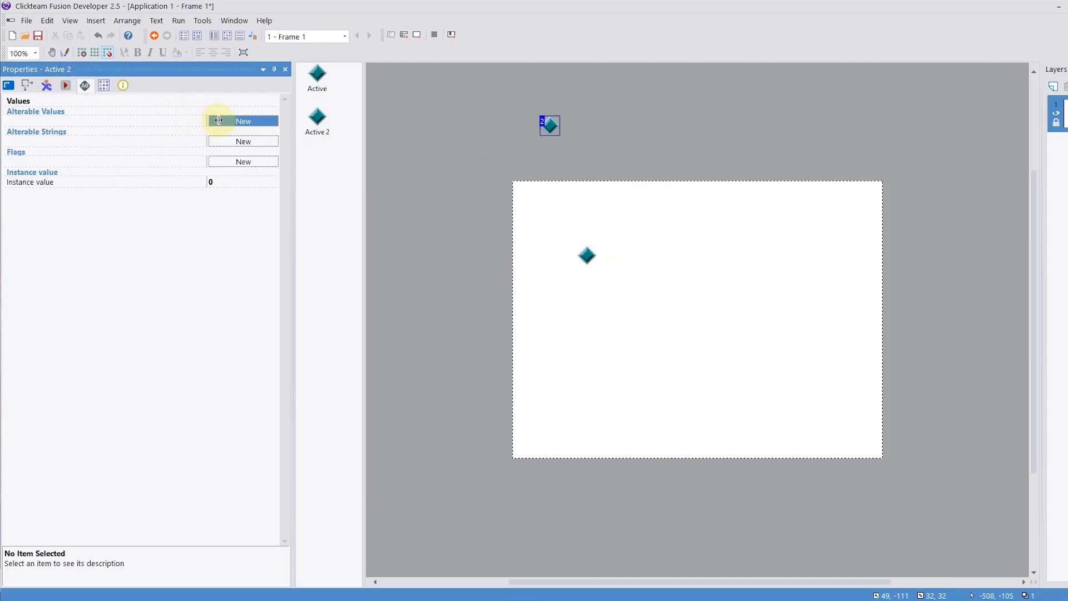
left_click(243, 121)
type("Time flow")
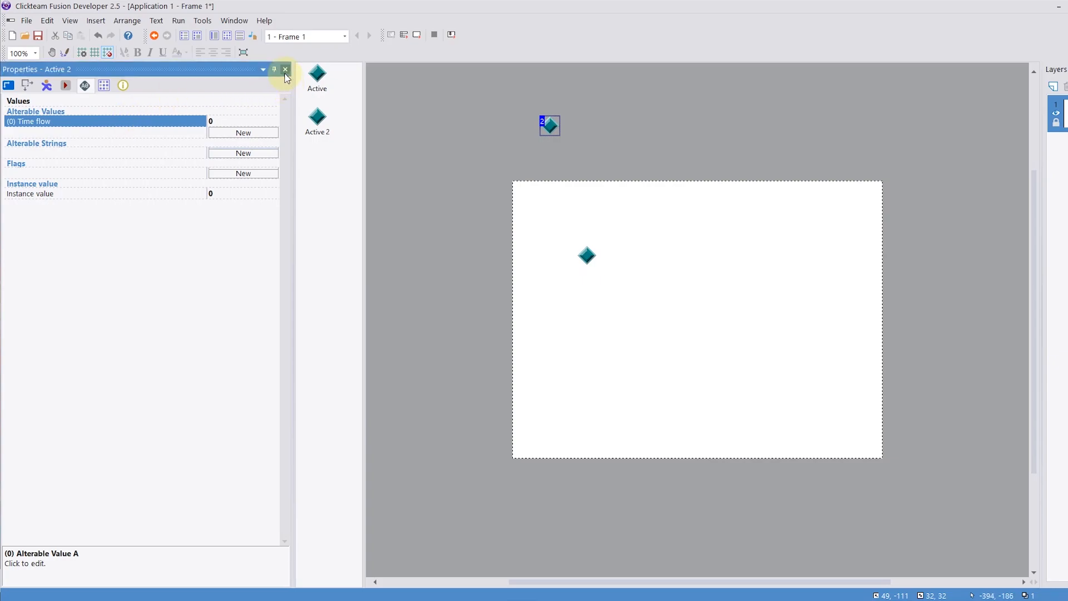
left_click(285, 69)
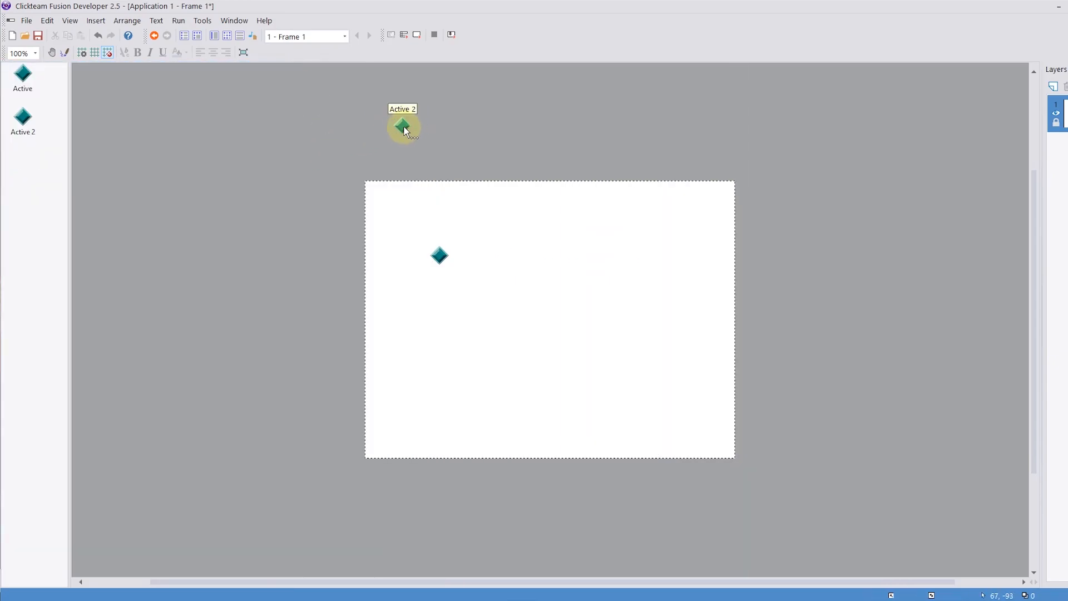
type("Varia")
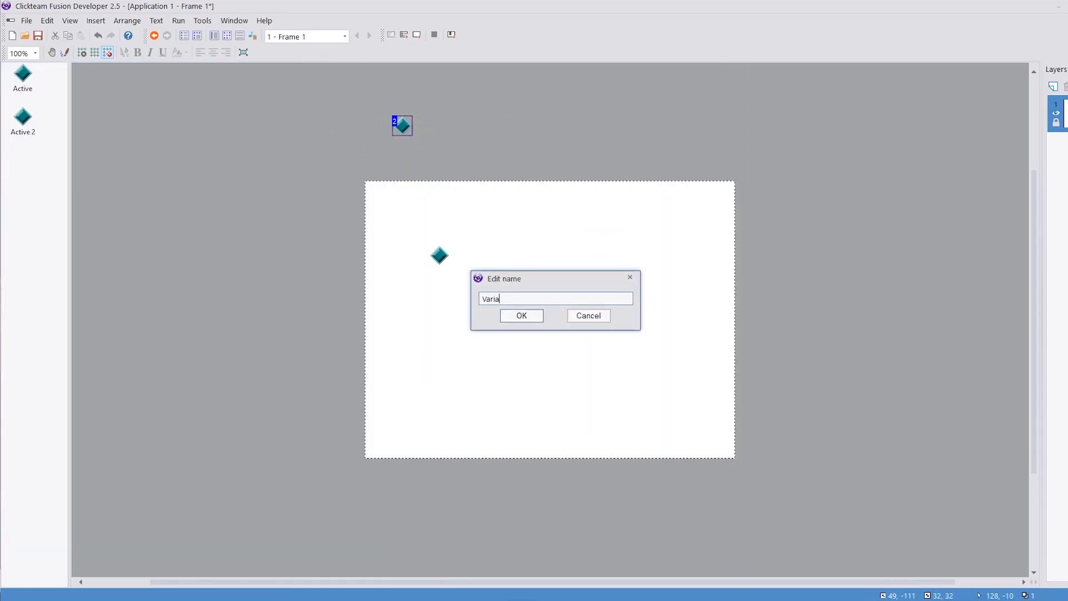
left_click(521, 315)
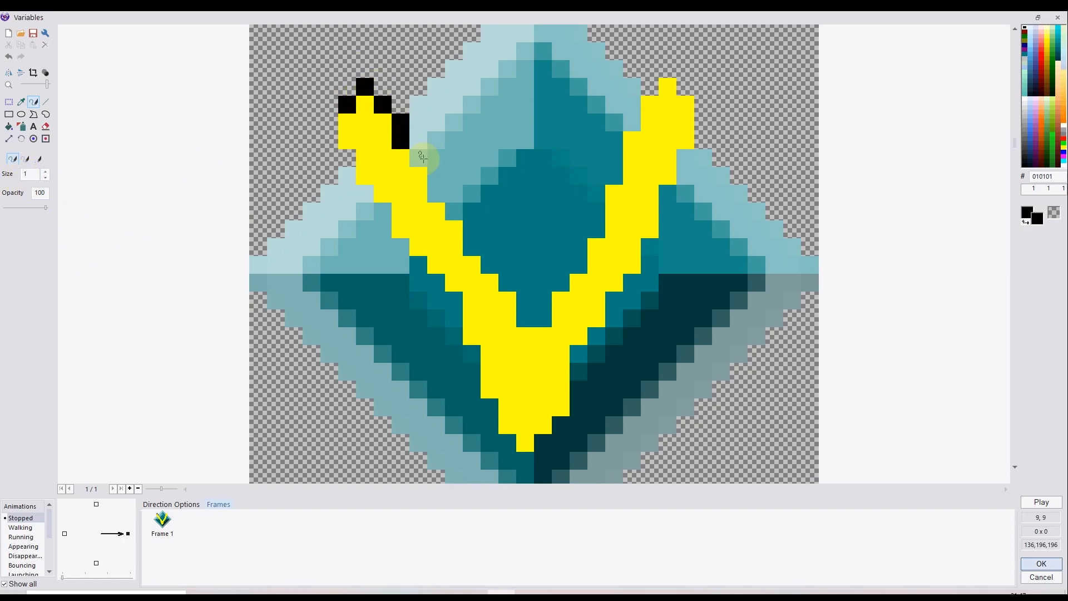
Redraw the black outline along both arms of the yellow V and confirm the image
left_click_drag(422, 157, 490, 266)
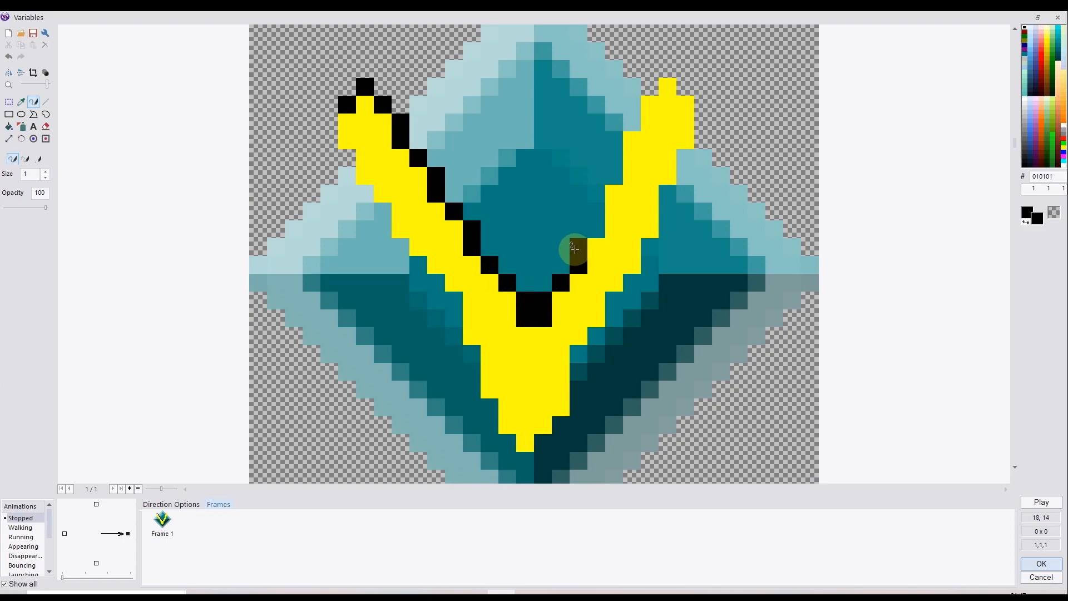
left_click_drag(574, 249, 618, 124)
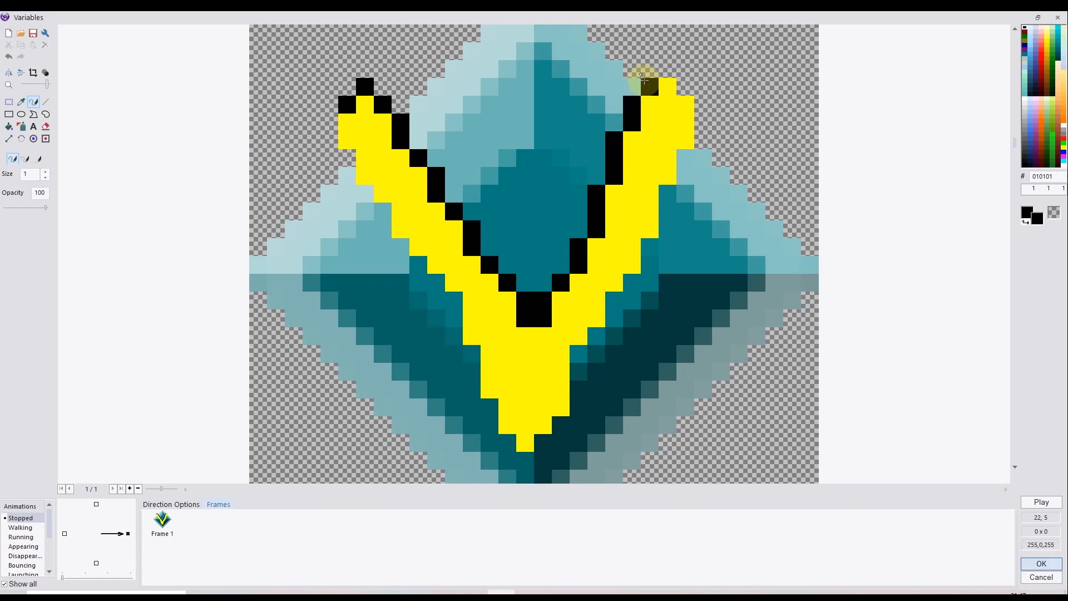
left_click_drag(643, 80, 685, 176)
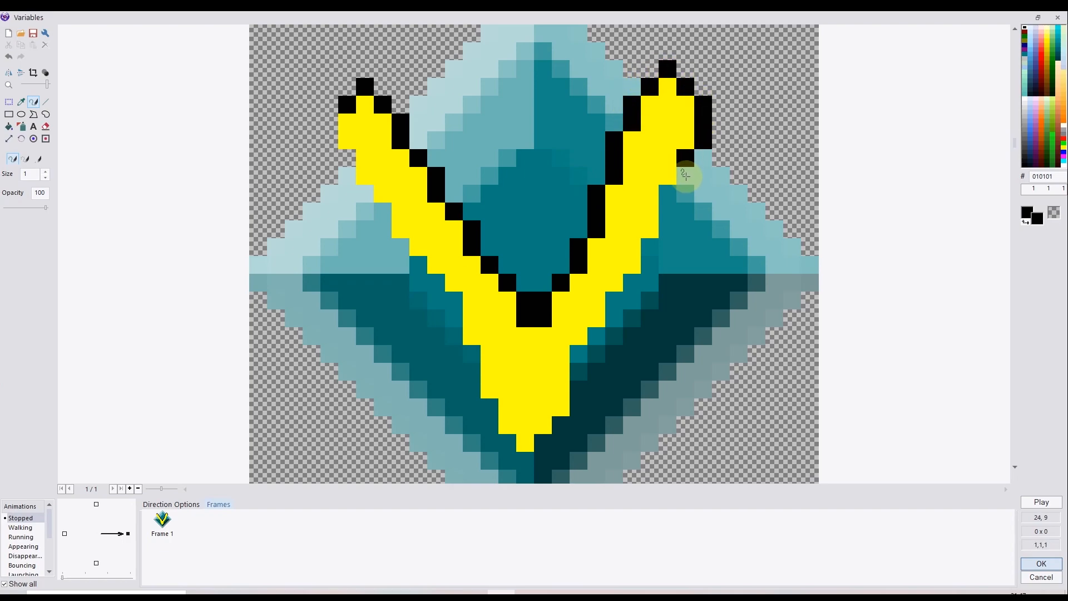
left_click_drag(685, 174, 637, 273)
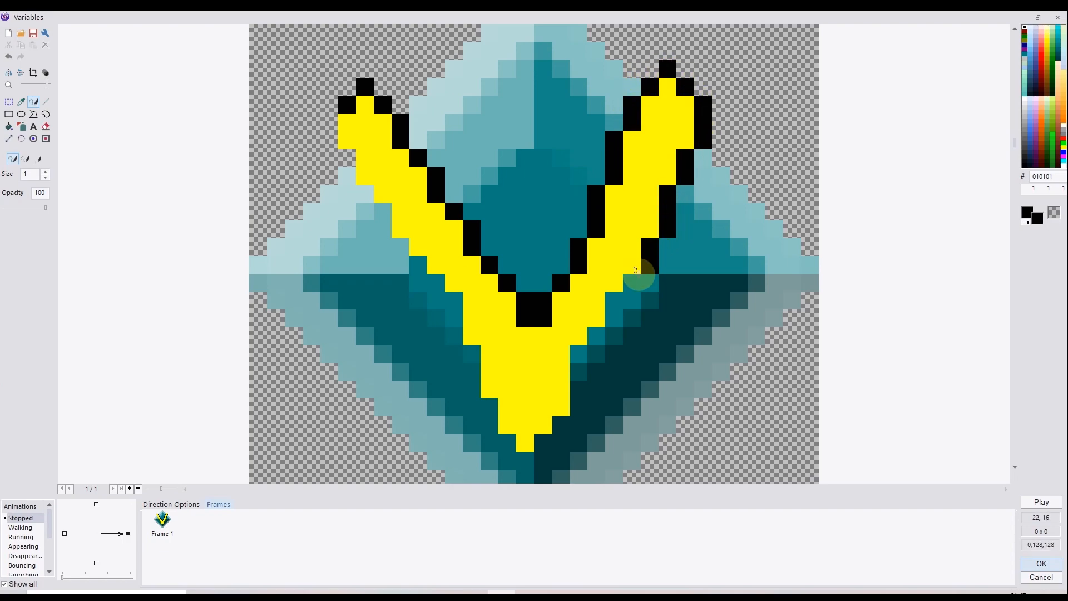
left_click_drag(640, 272, 582, 395)
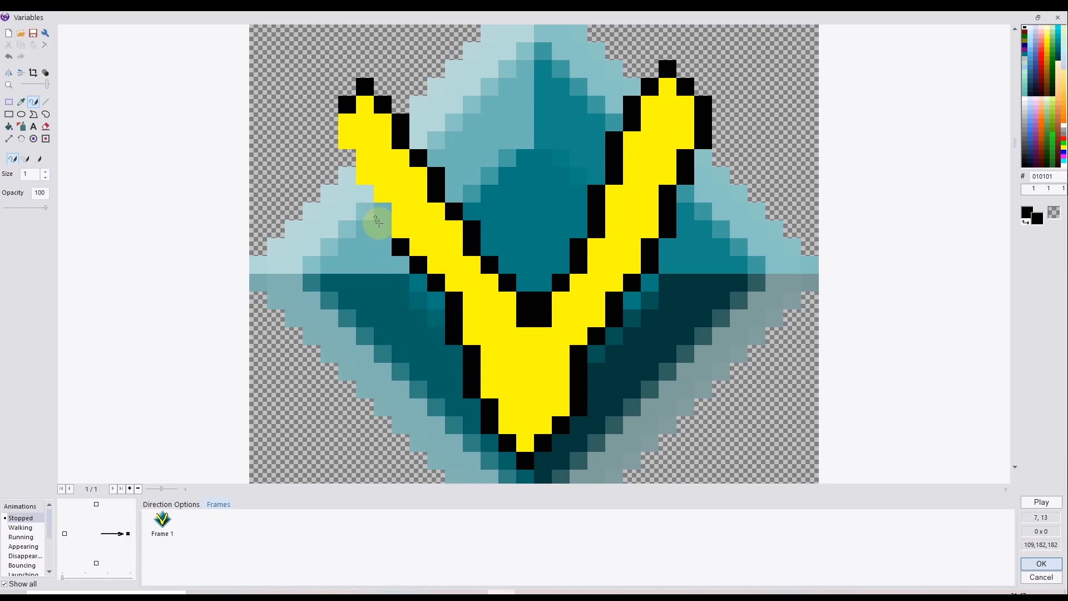
left_click_drag(378, 221, 327, 123)
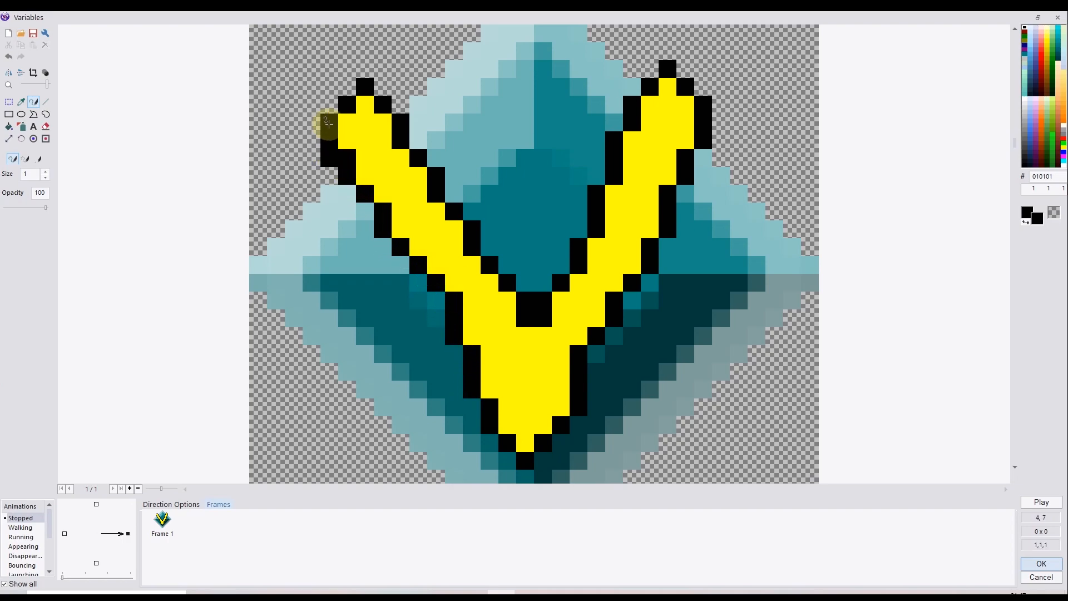
left_click(1040, 563)
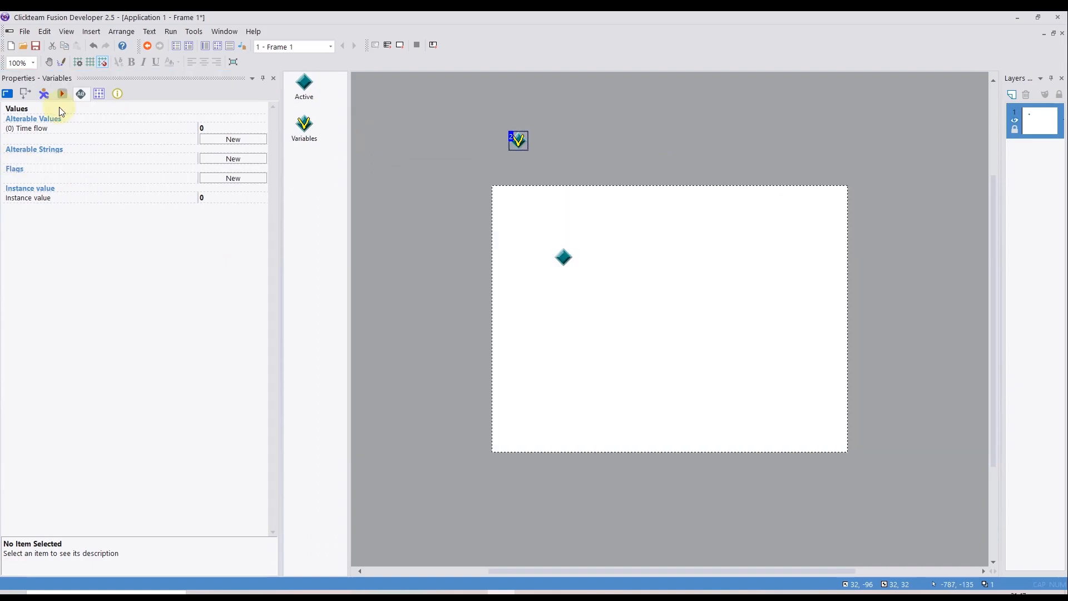
Keep Variables active when far from the window and start Time flow at 1
left_click(62, 94)
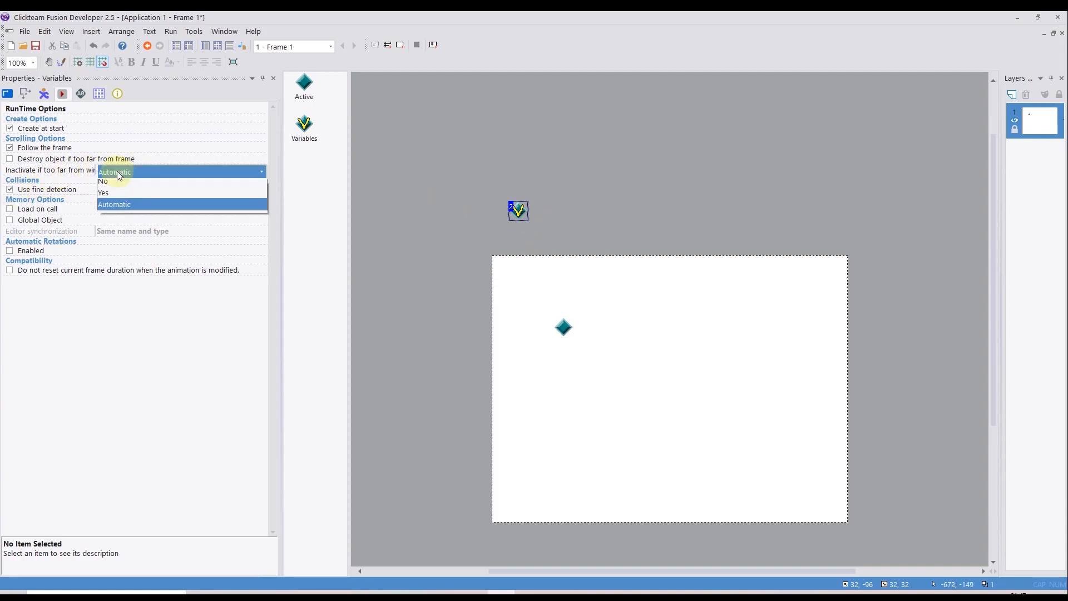
left_click(103, 181)
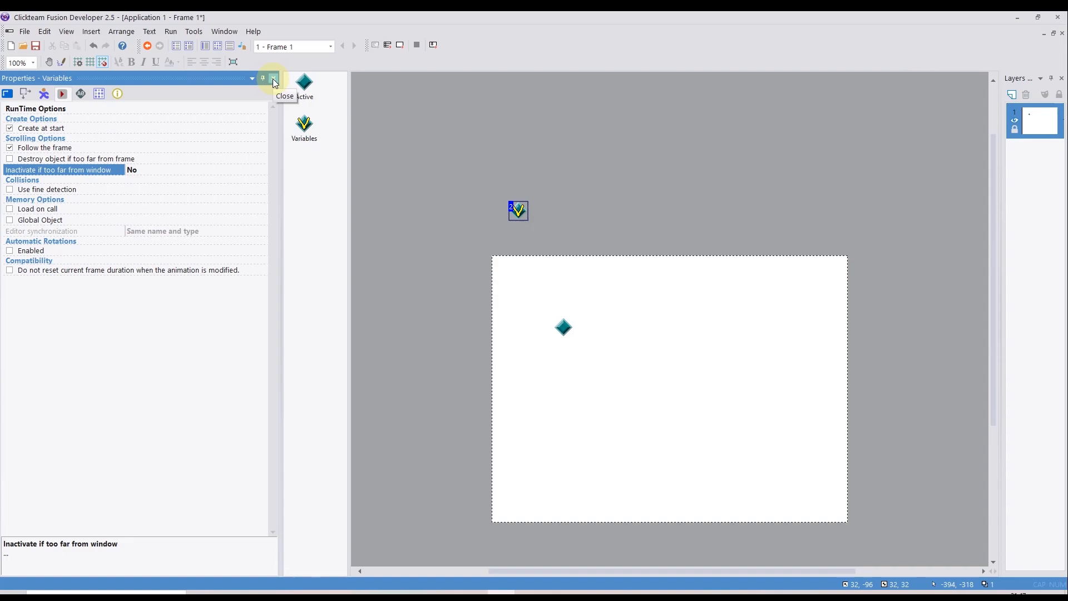
left_click(272, 78)
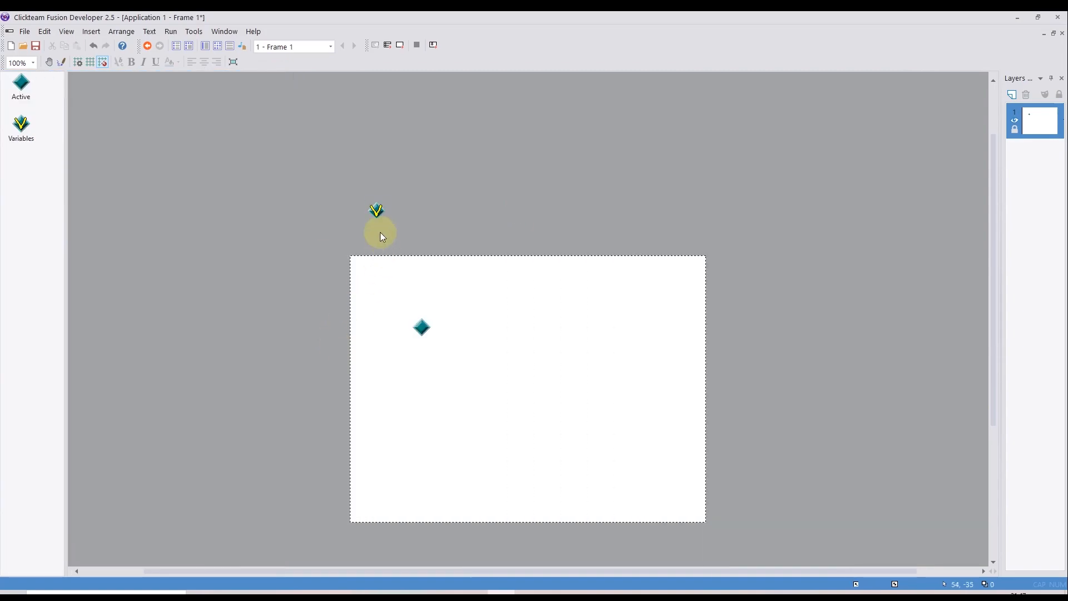
mouse_move(376, 212)
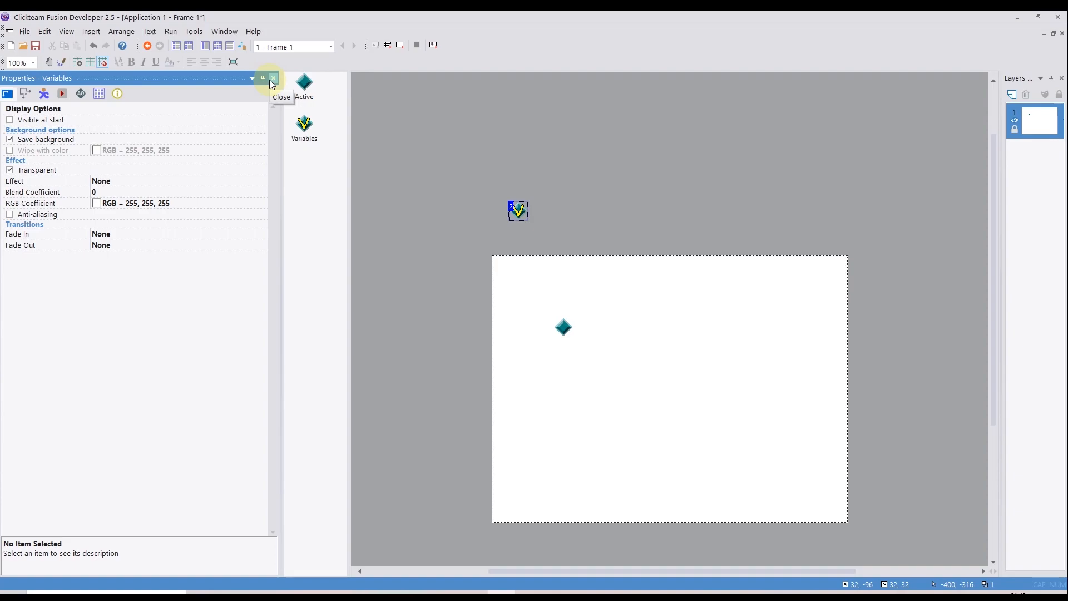
left_click(273, 78)
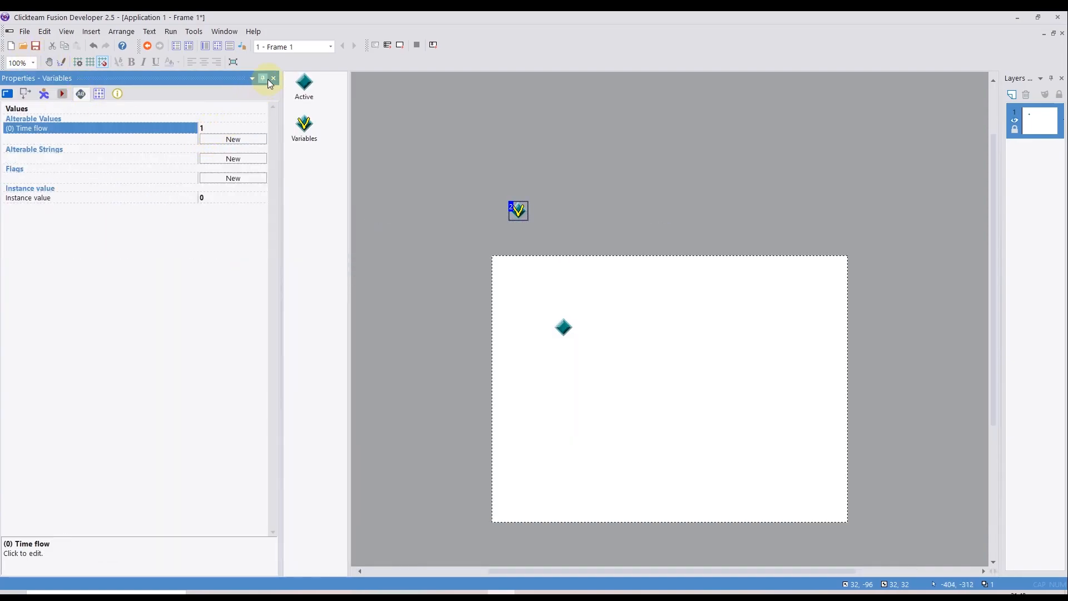
left_click(216, 46)
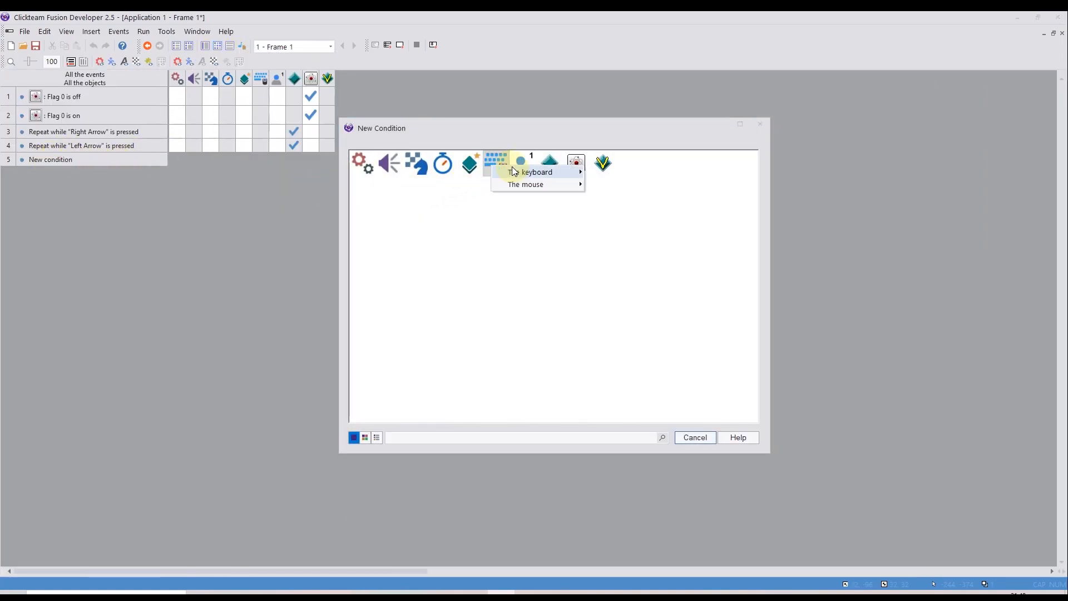
Add a 'repeat while T is pressed' event that sets Time flow to 0.2
left_click(538, 172)
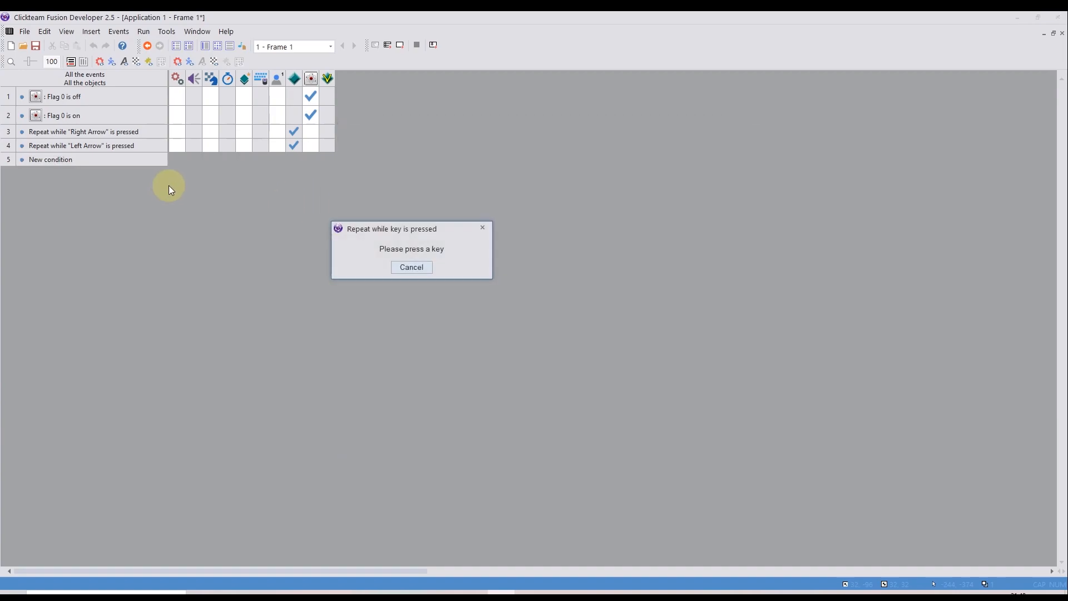
key("t")
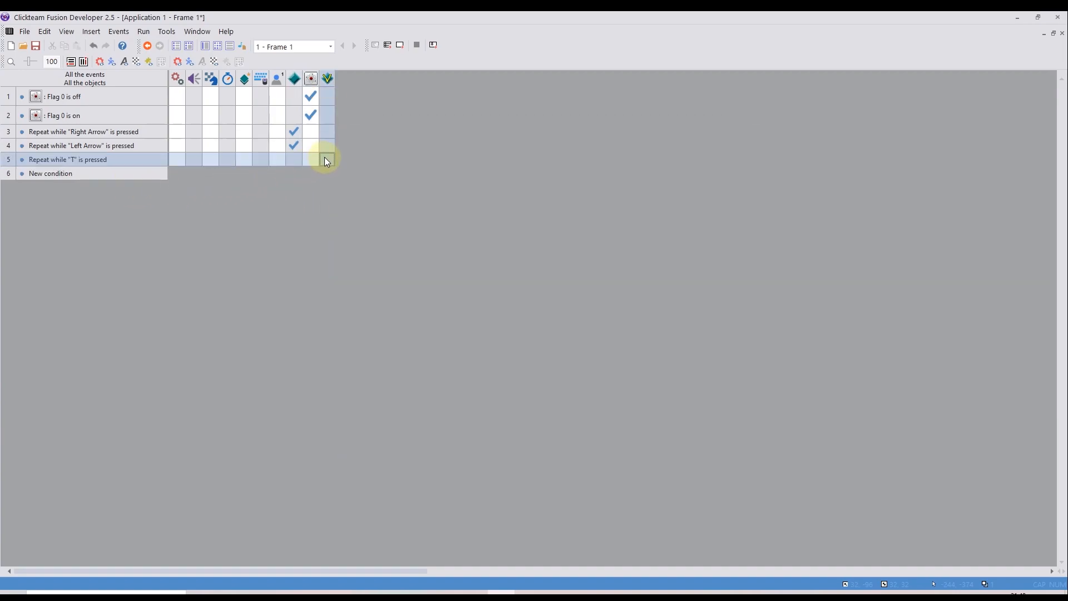
double_click(328, 160)
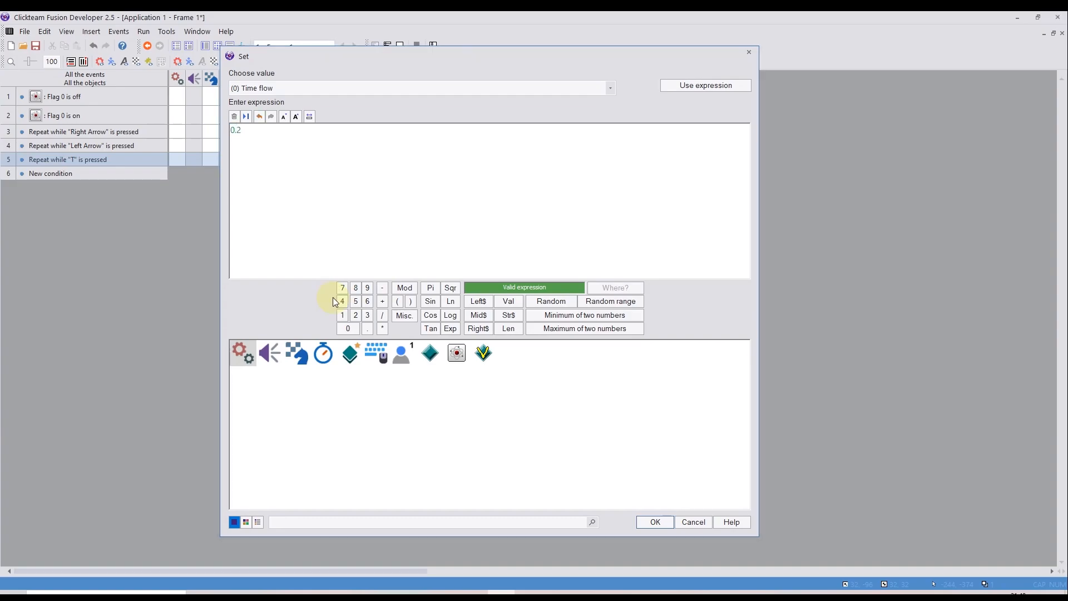
left_click(653, 522)
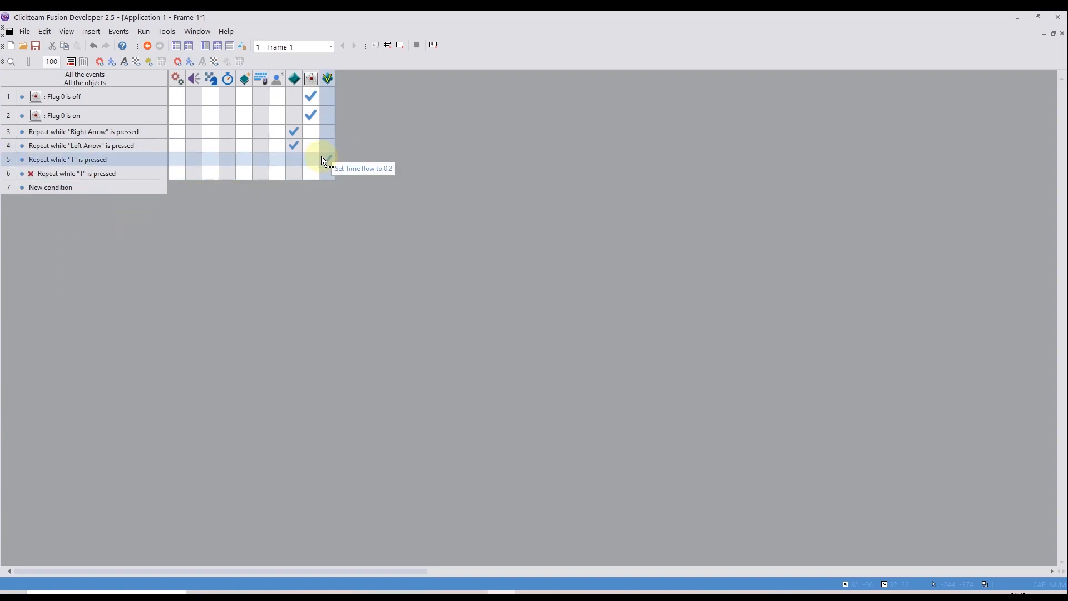
right_click(311, 173)
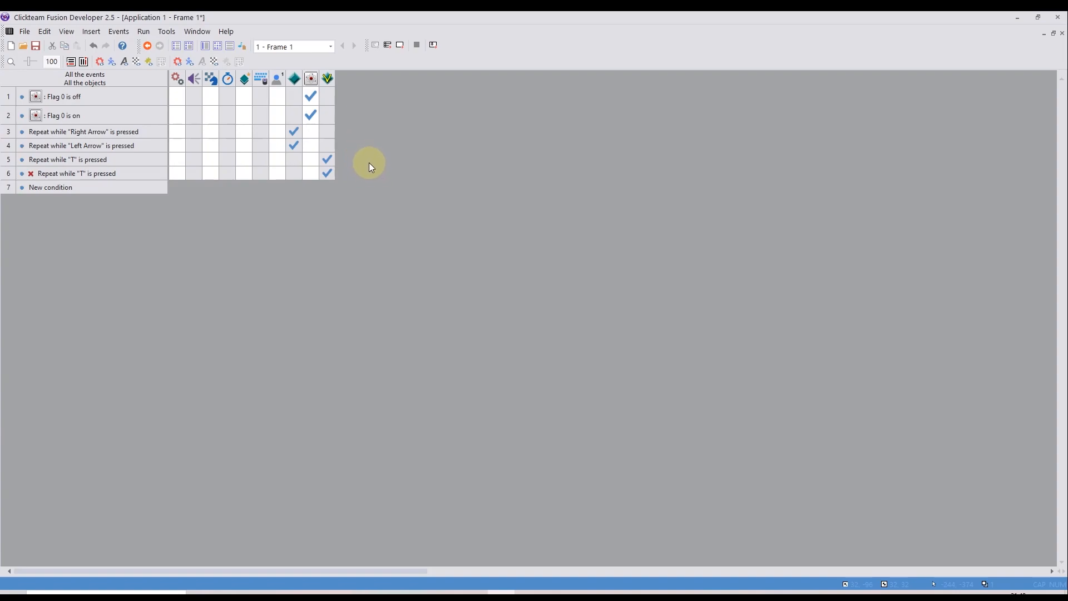
mouse_move(295, 133)
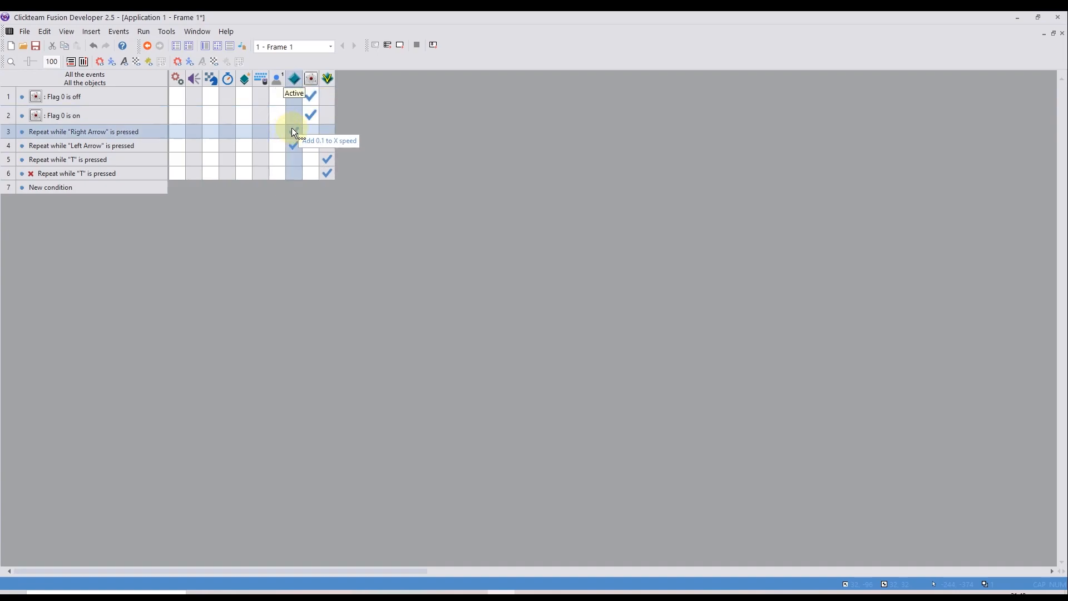
Multiply the right- and left-arrow X speed amounts by Time flow("Variables")
double_click(294, 131)
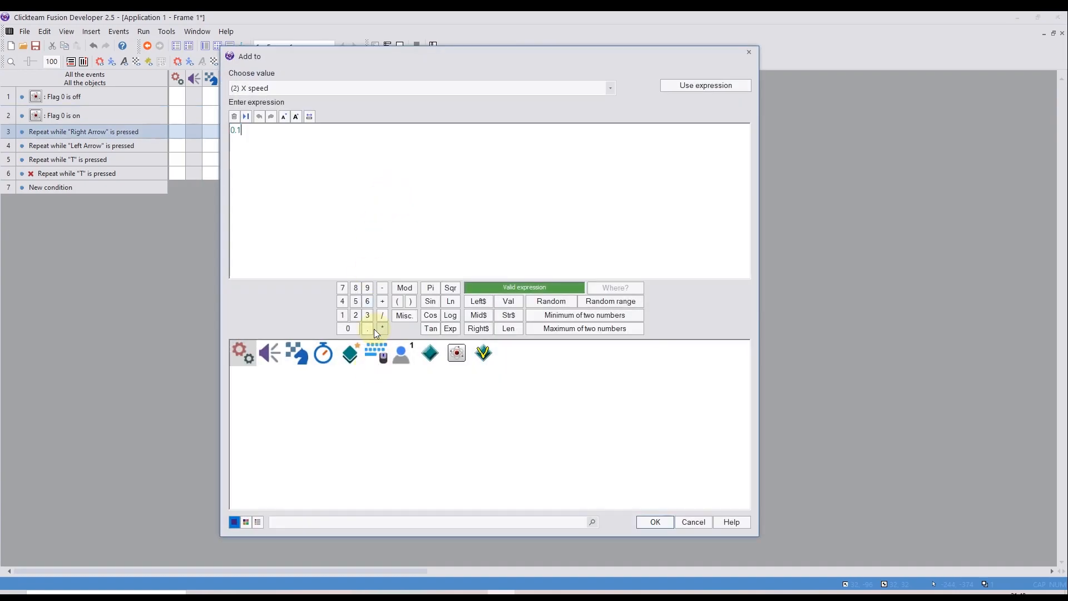
left_click(483, 352)
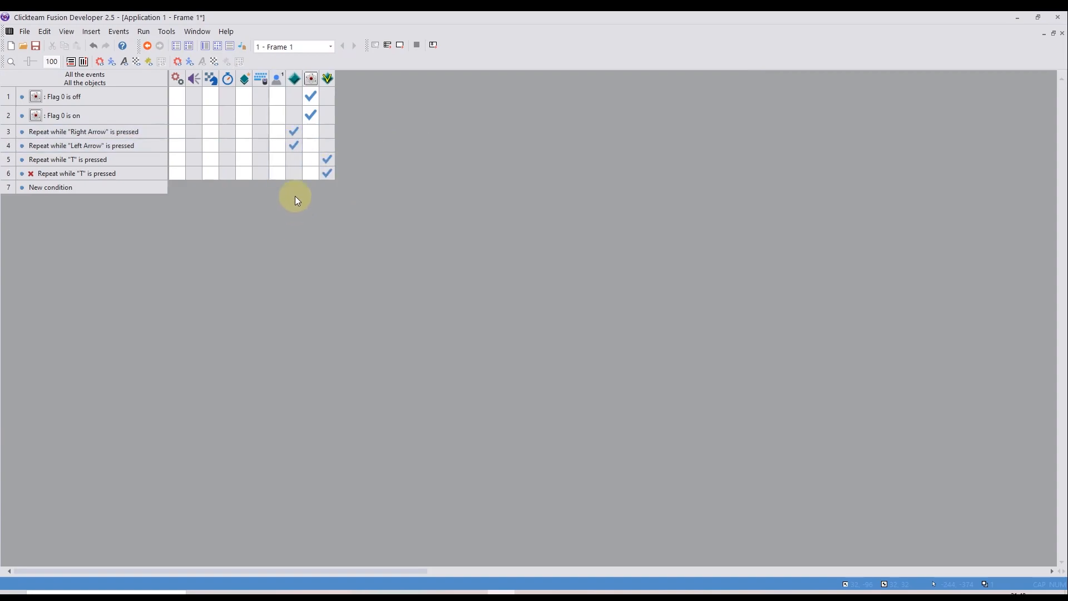
double_click(293, 145)
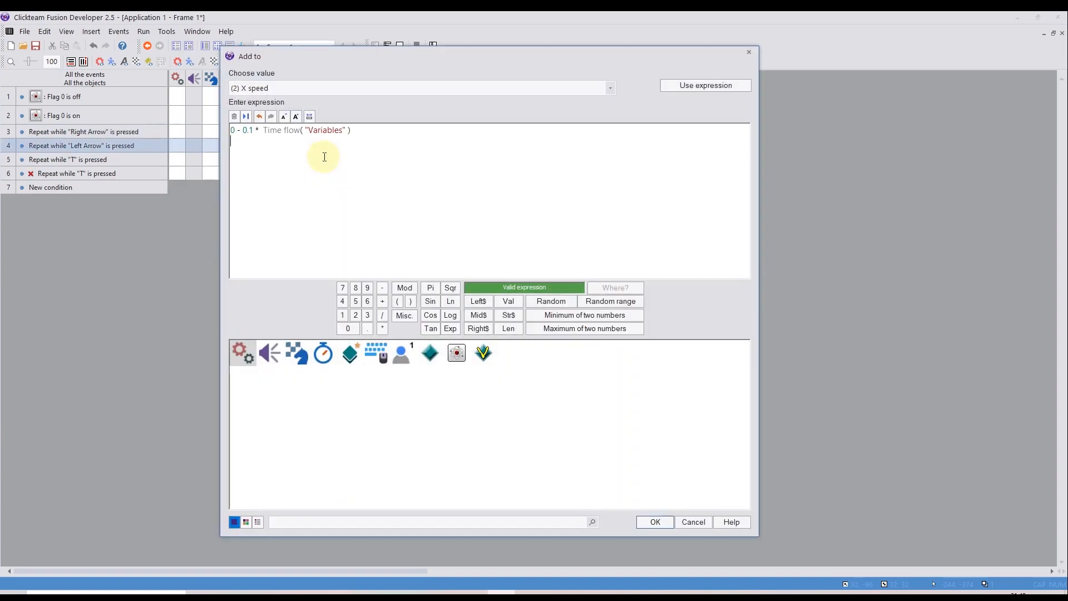
left_click(653, 522)
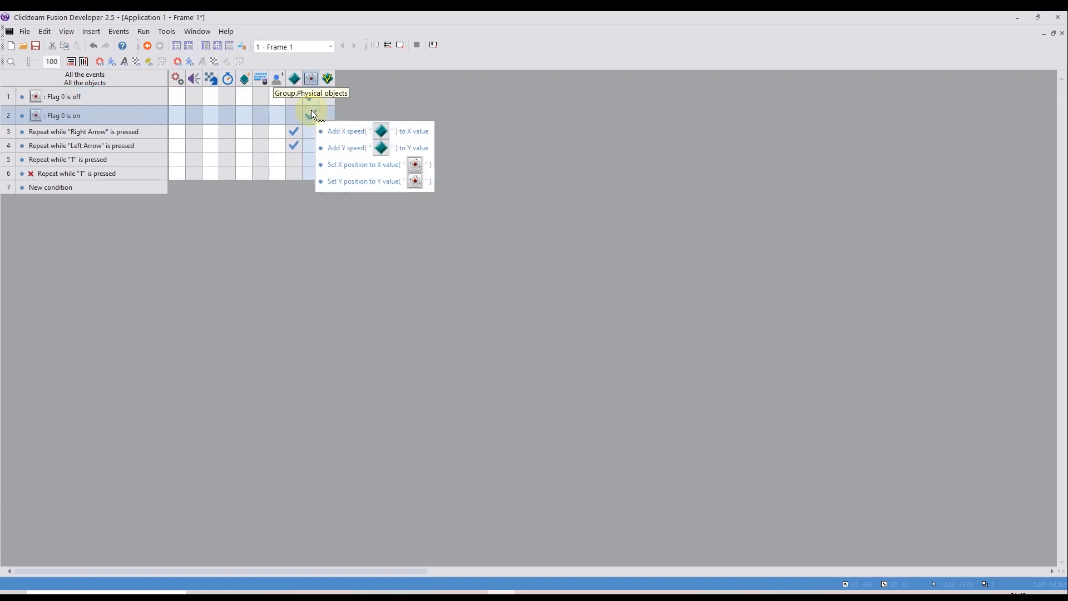
Review Flag 0 is on's expressions adding X speed and Y speed to X and Y values
left_click(310, 96)
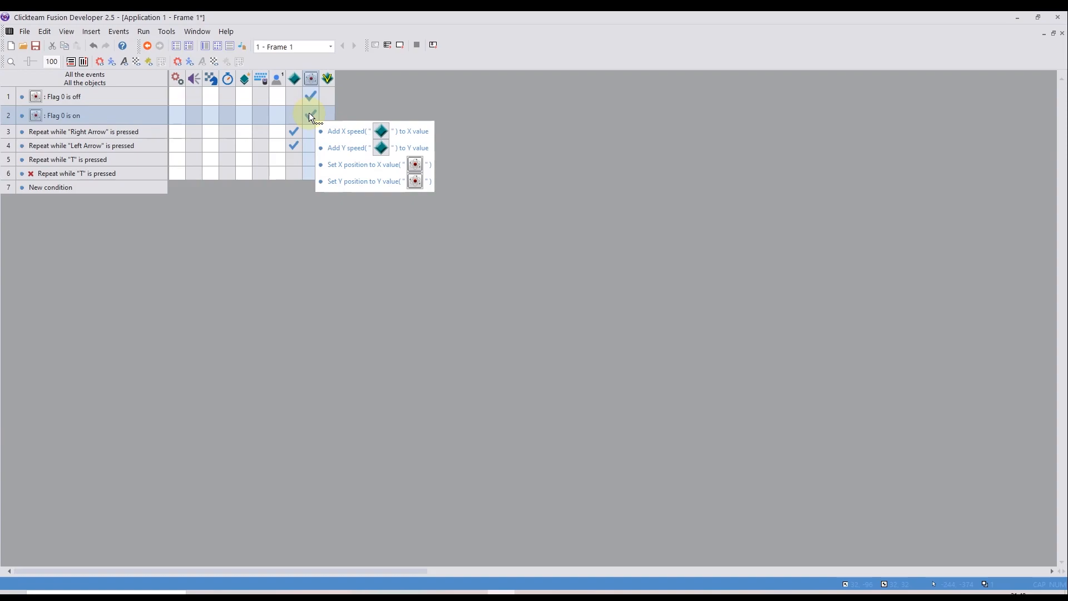
mouse_move(311, 78)
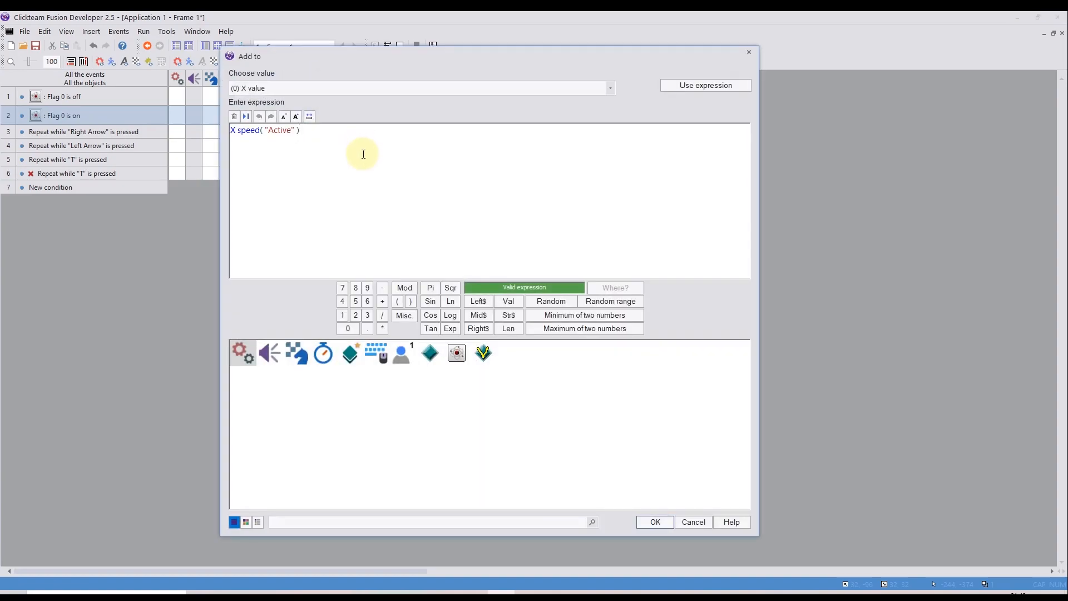
left_click(653, 522)
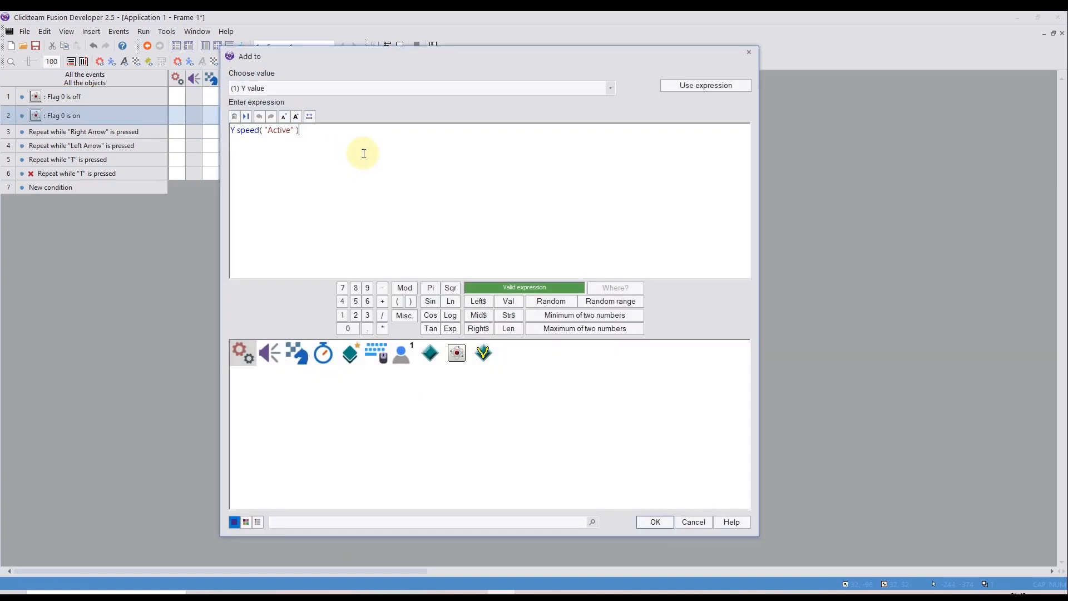
left_click(653, 522)
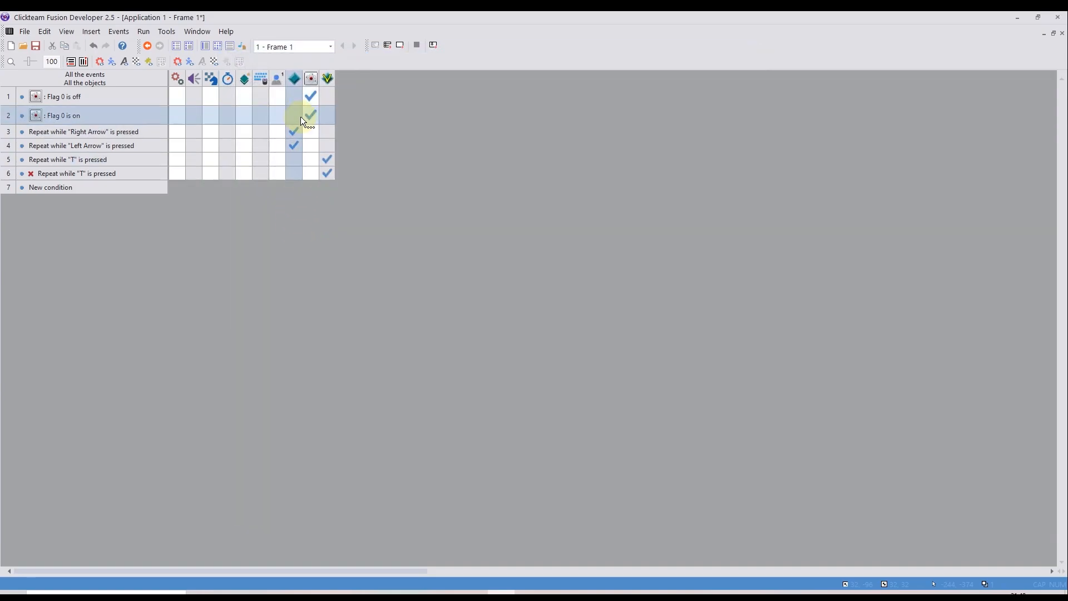